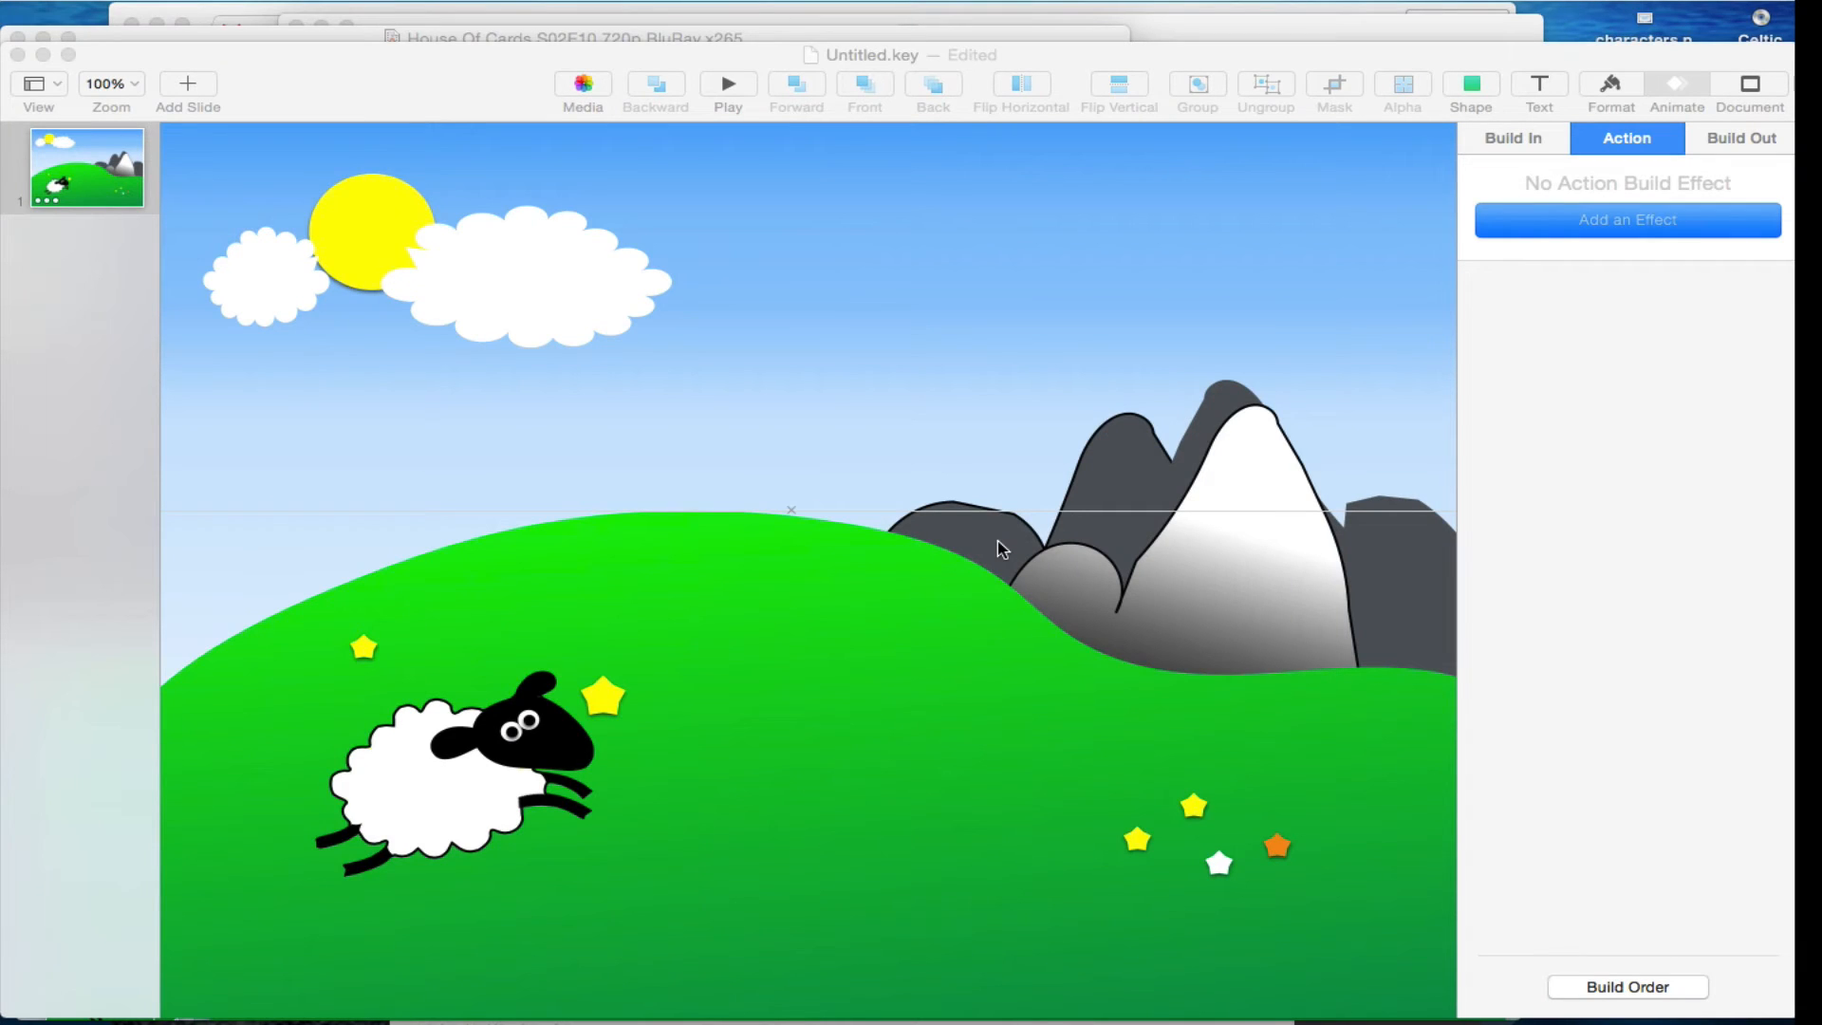
mouse_move(976, 402)
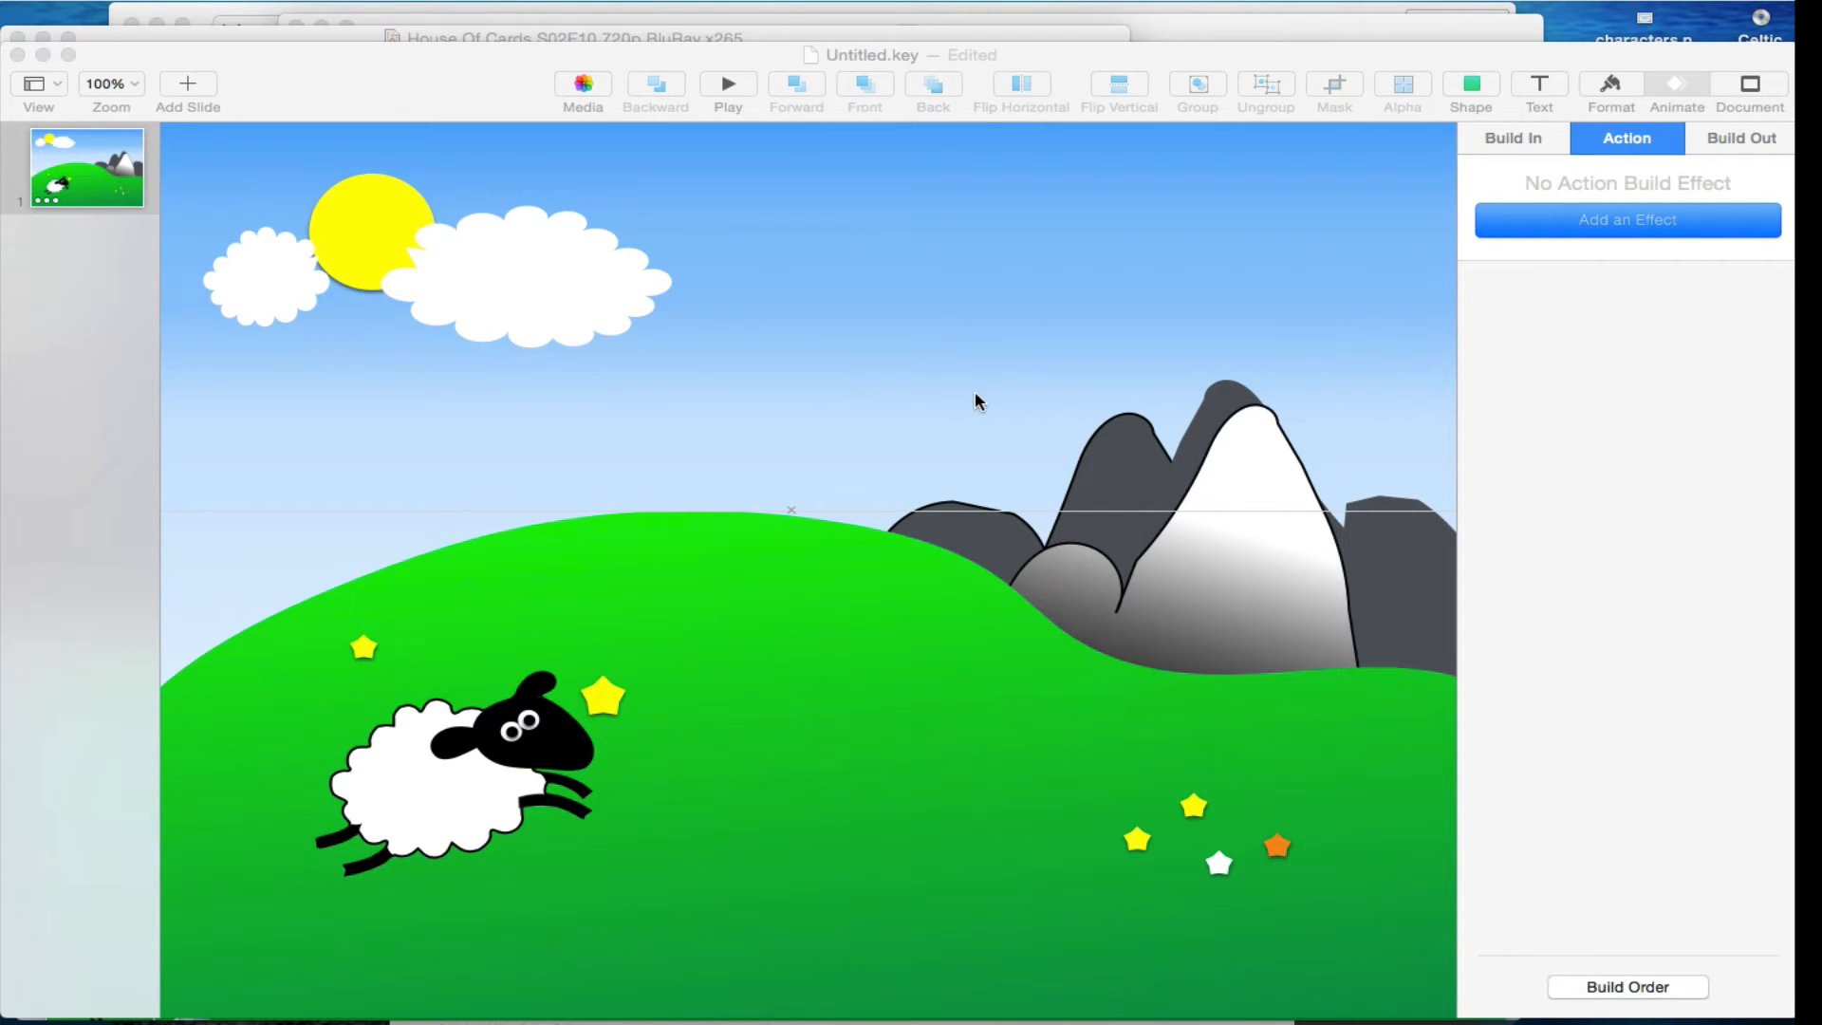
mouse_move(450, 808)
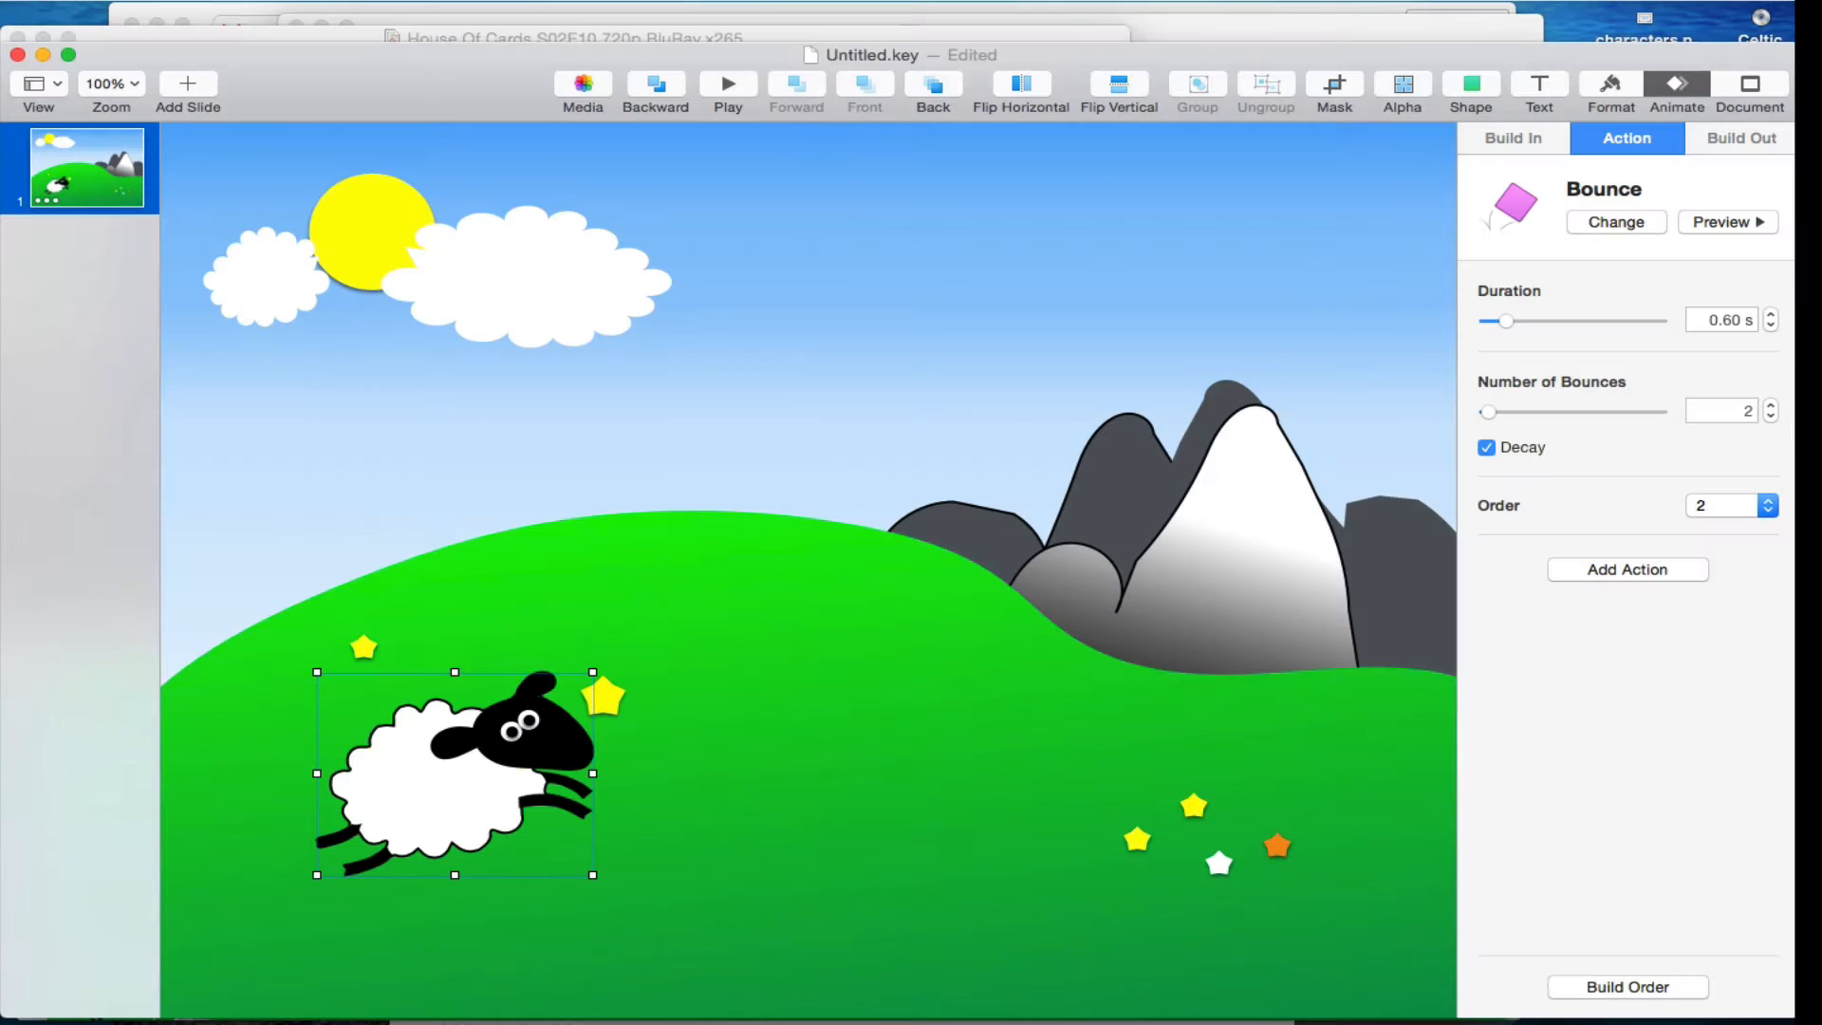
mouse_move(450, 778)
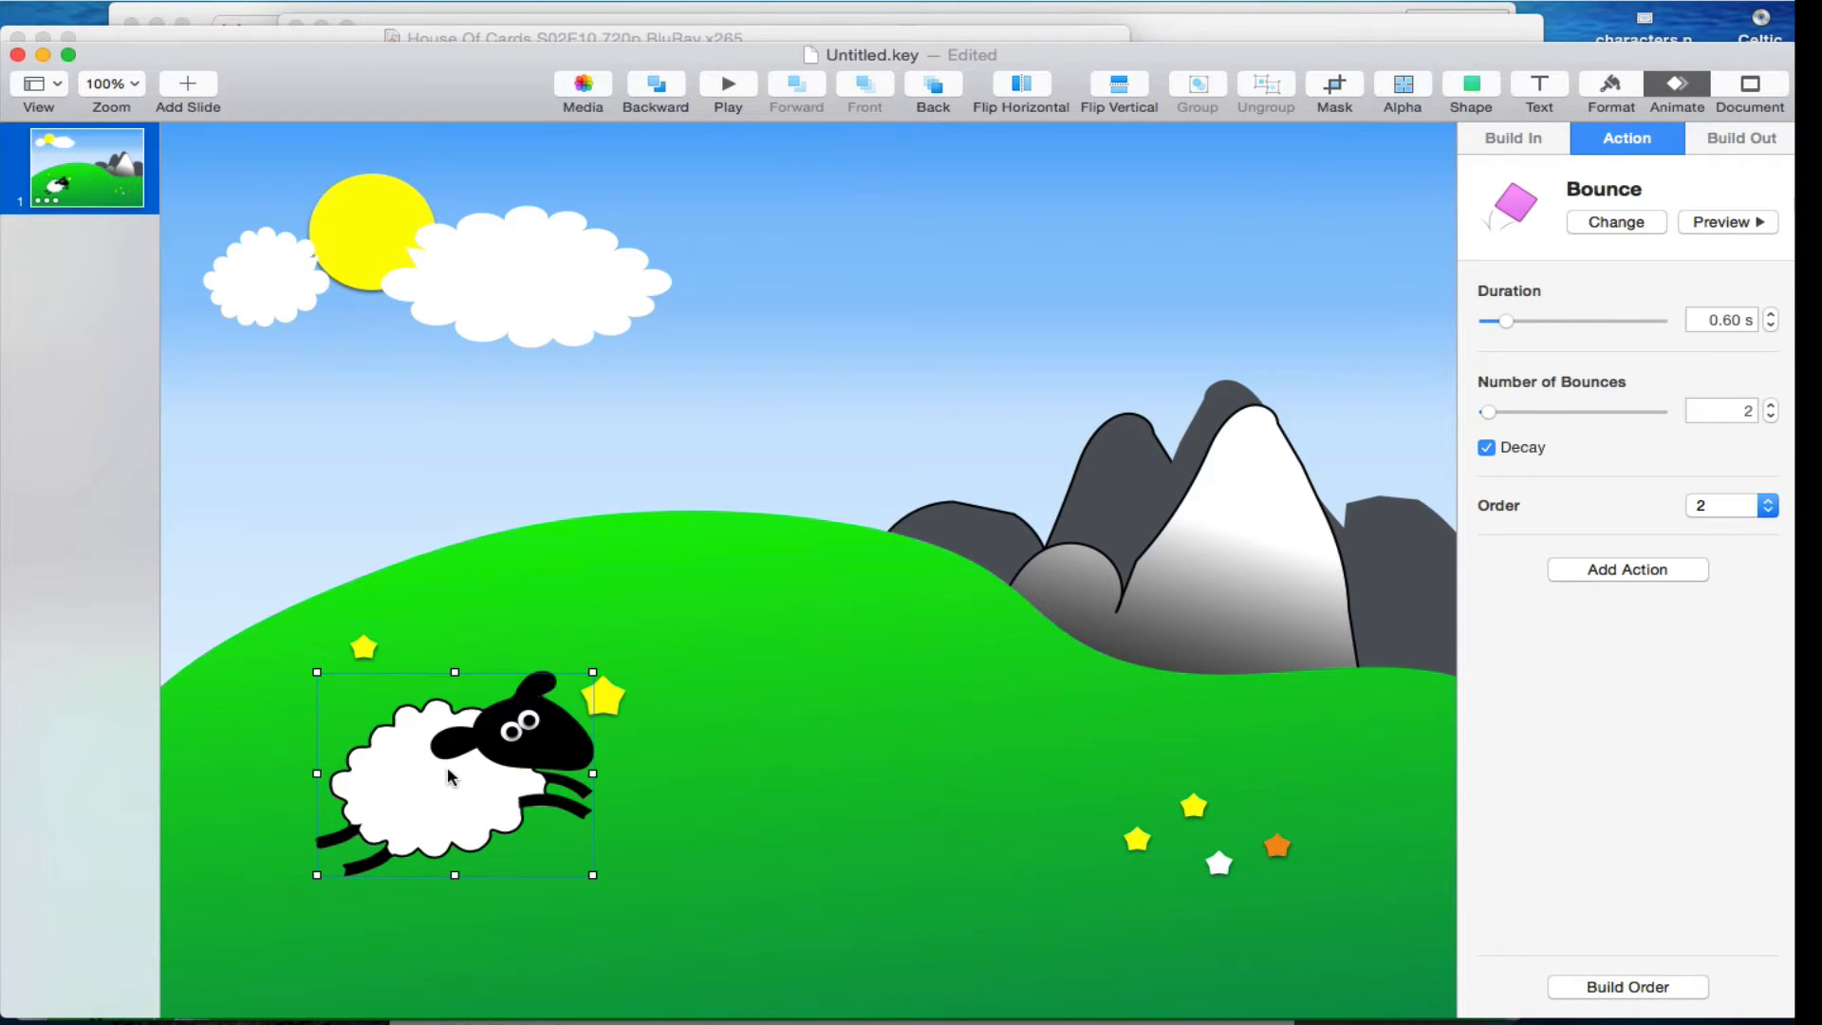
Show the build order: sheep's Move In, then Bounce, after previous build.
click(1625, 987)
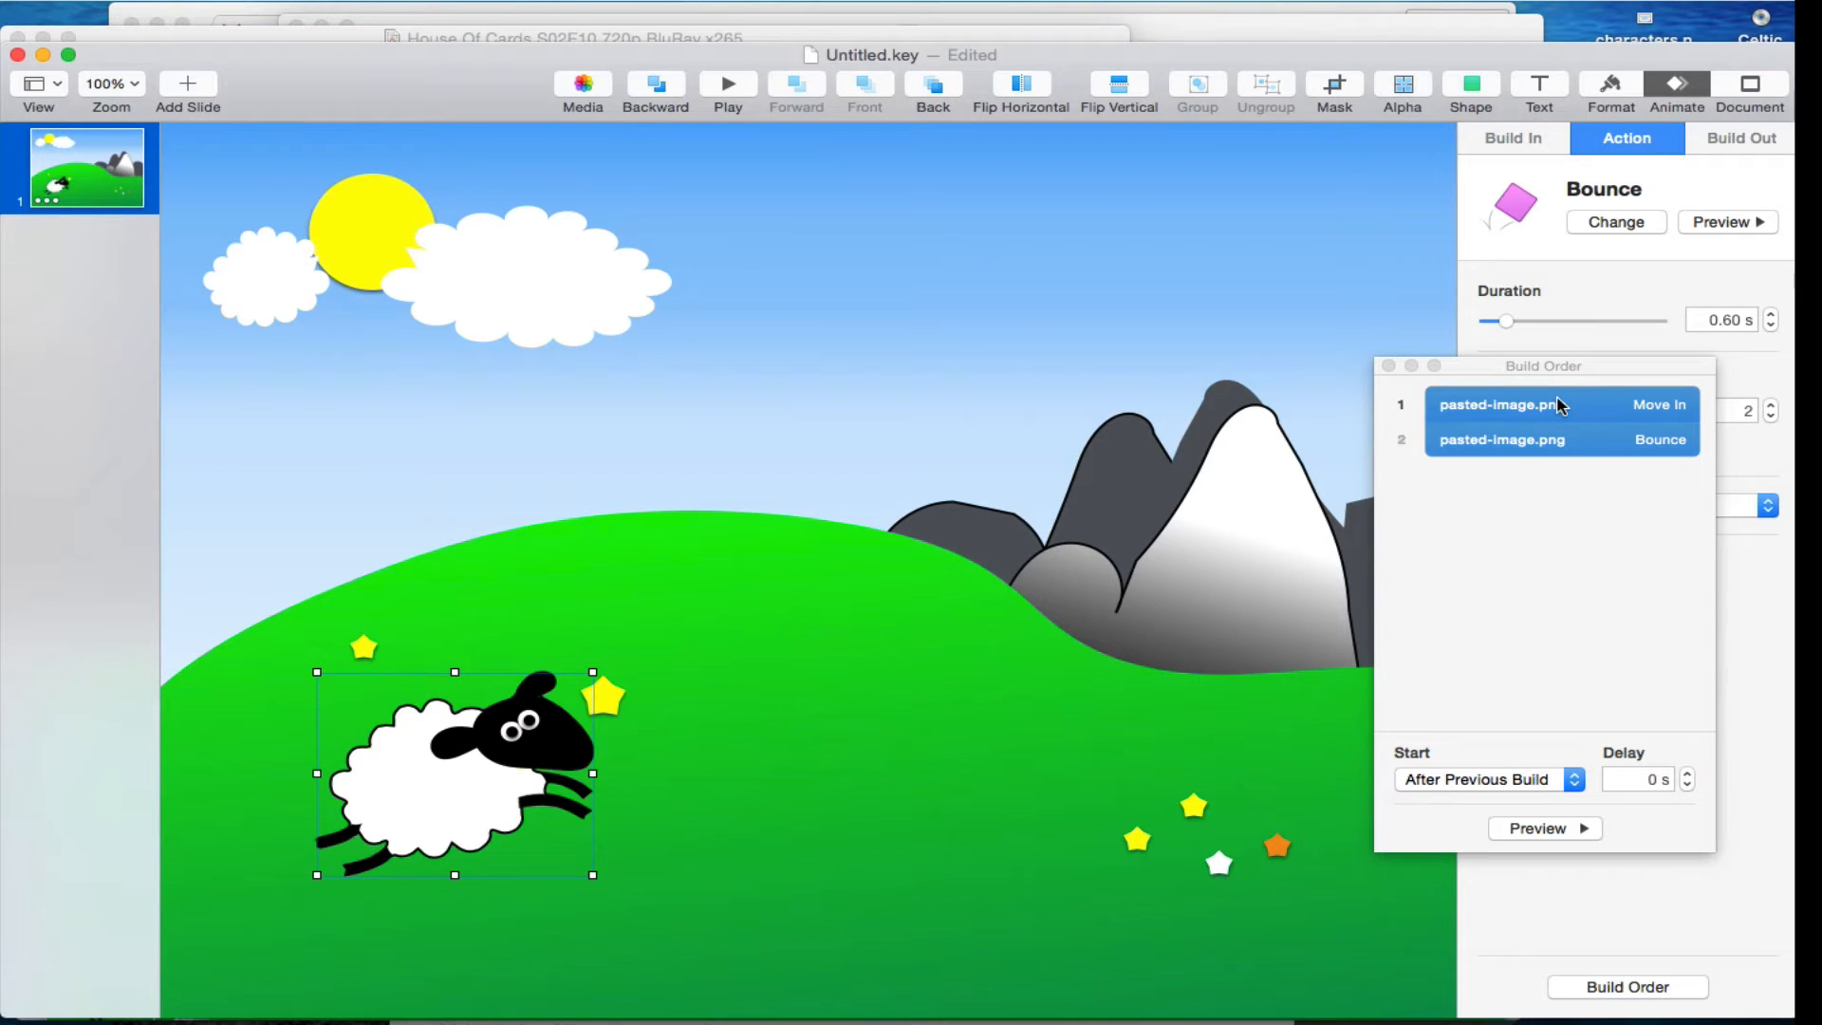
mouse_move(1539, 439)
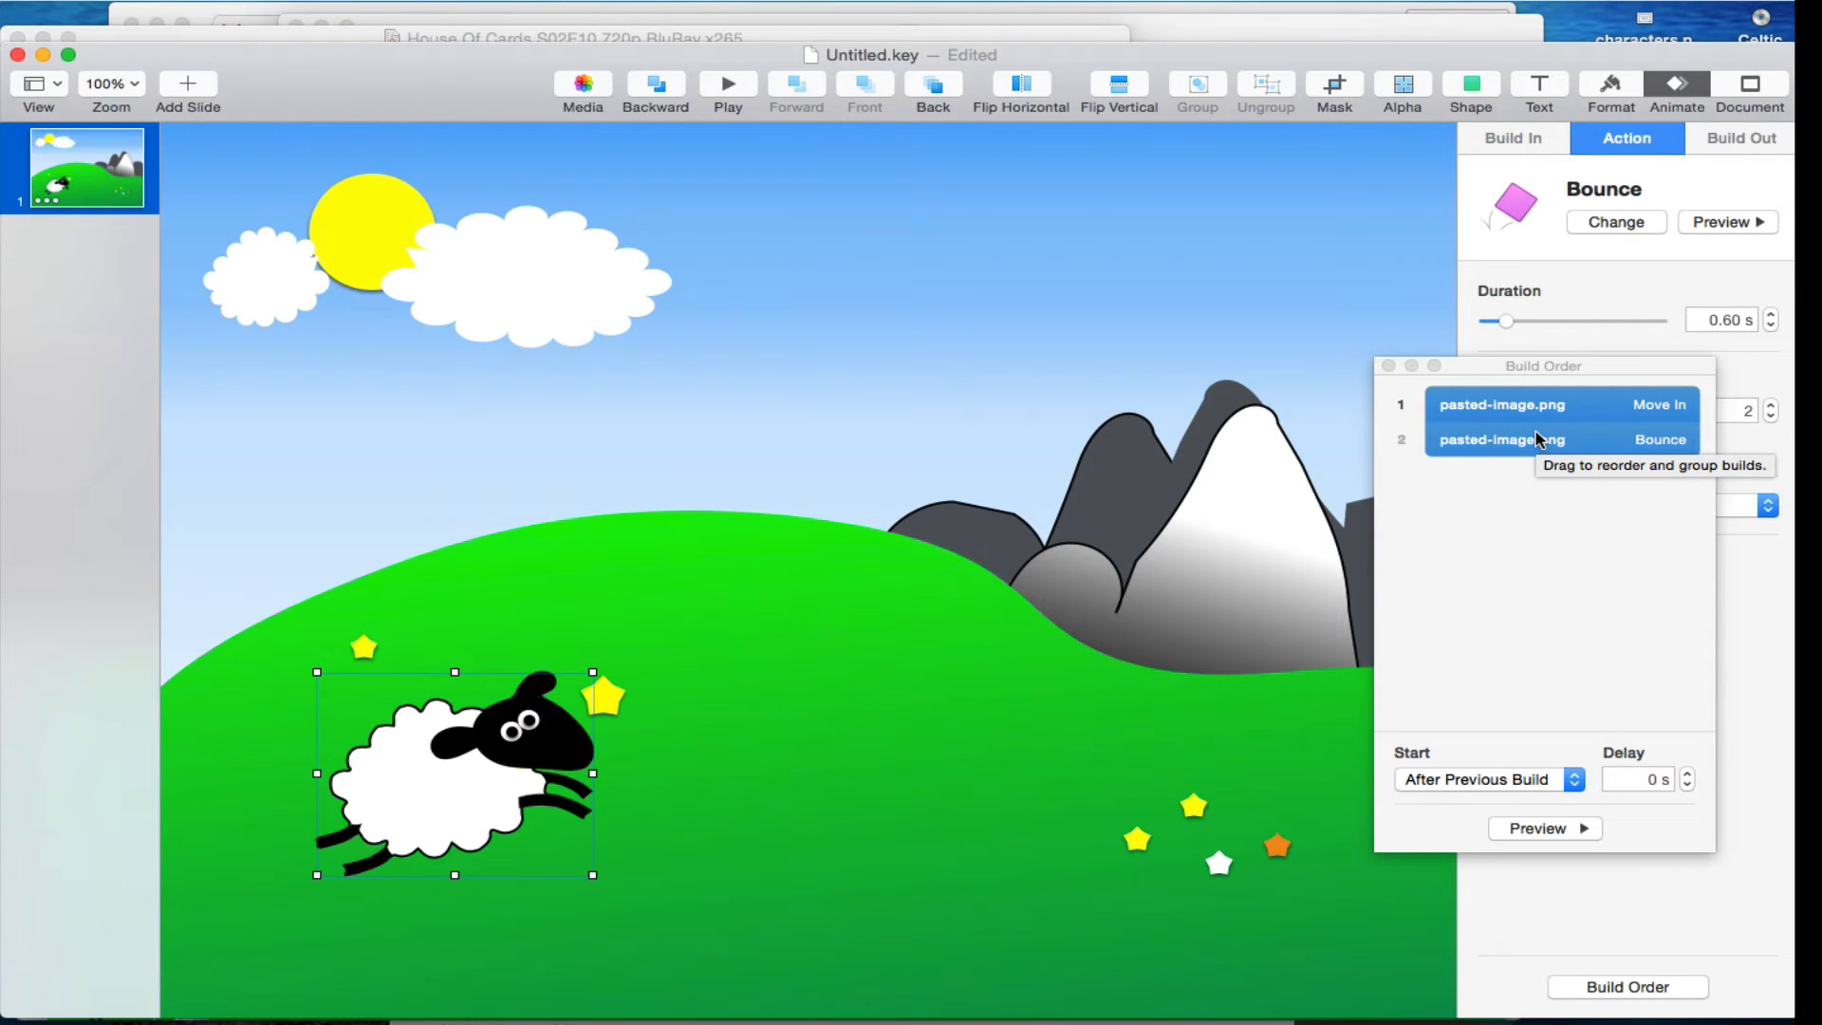
mouse_move(1539, 793)
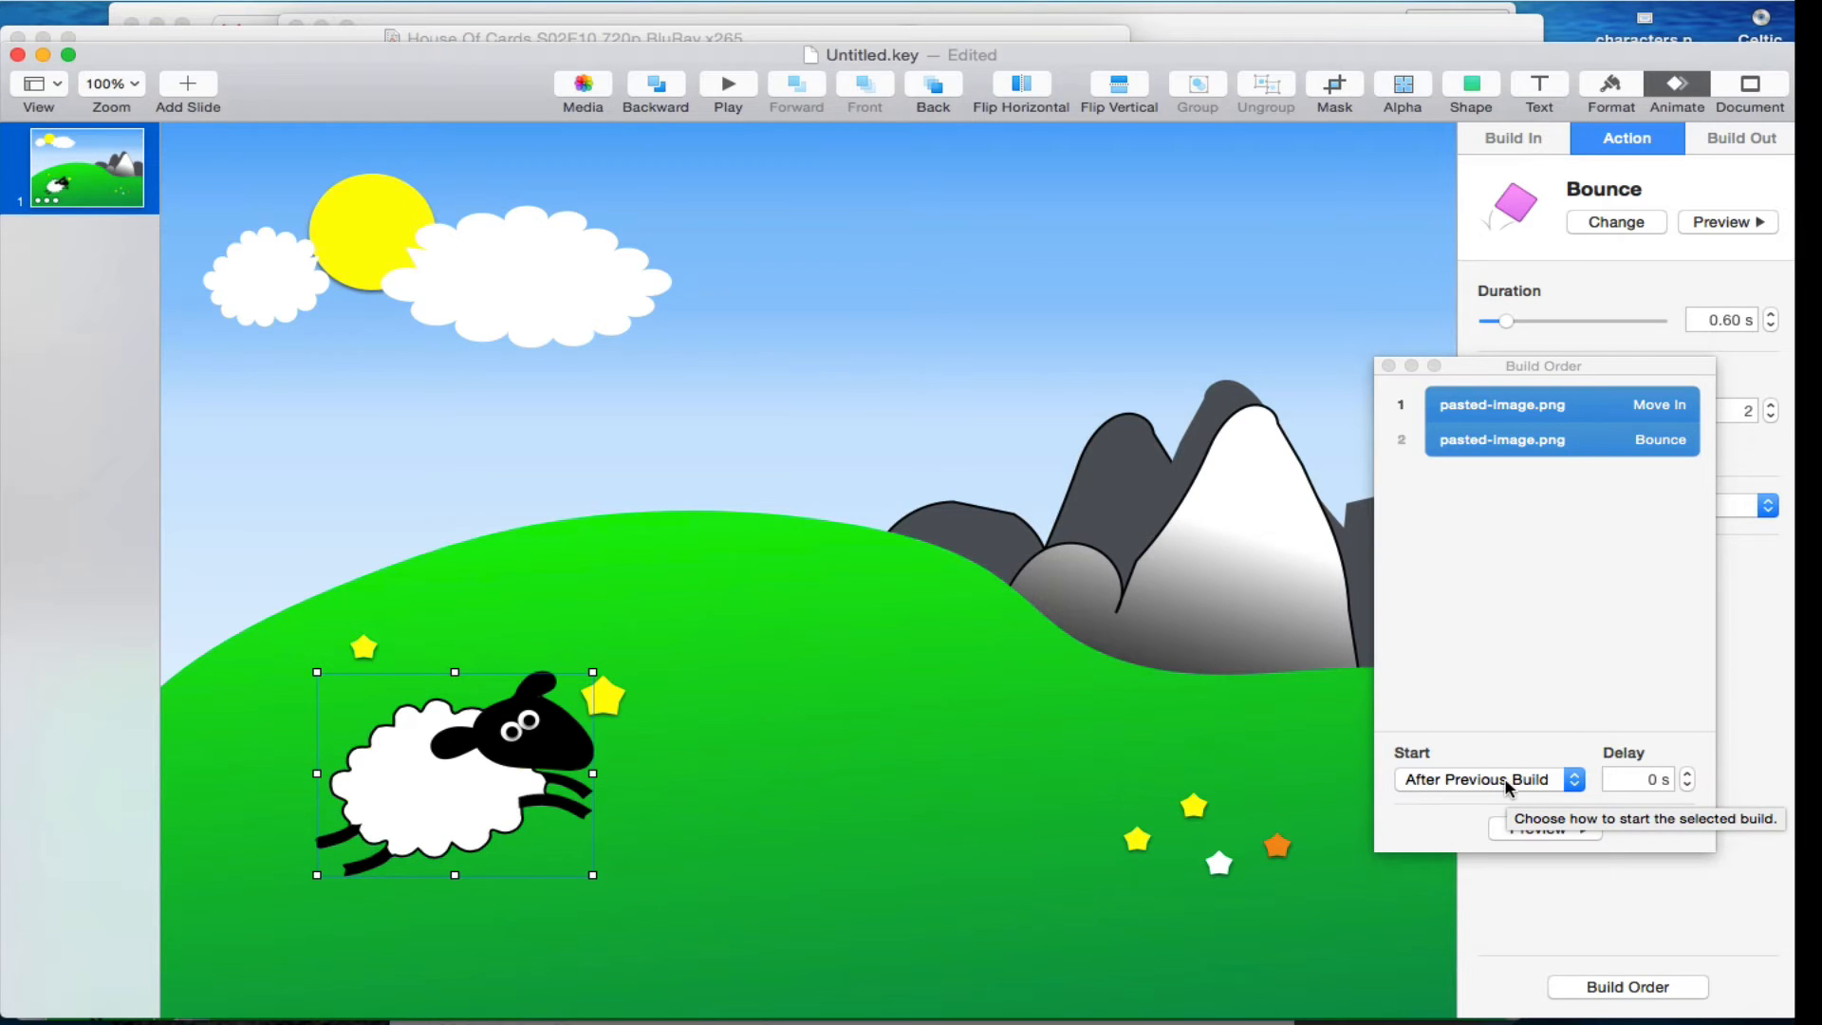
mouse_move(1402, 387)
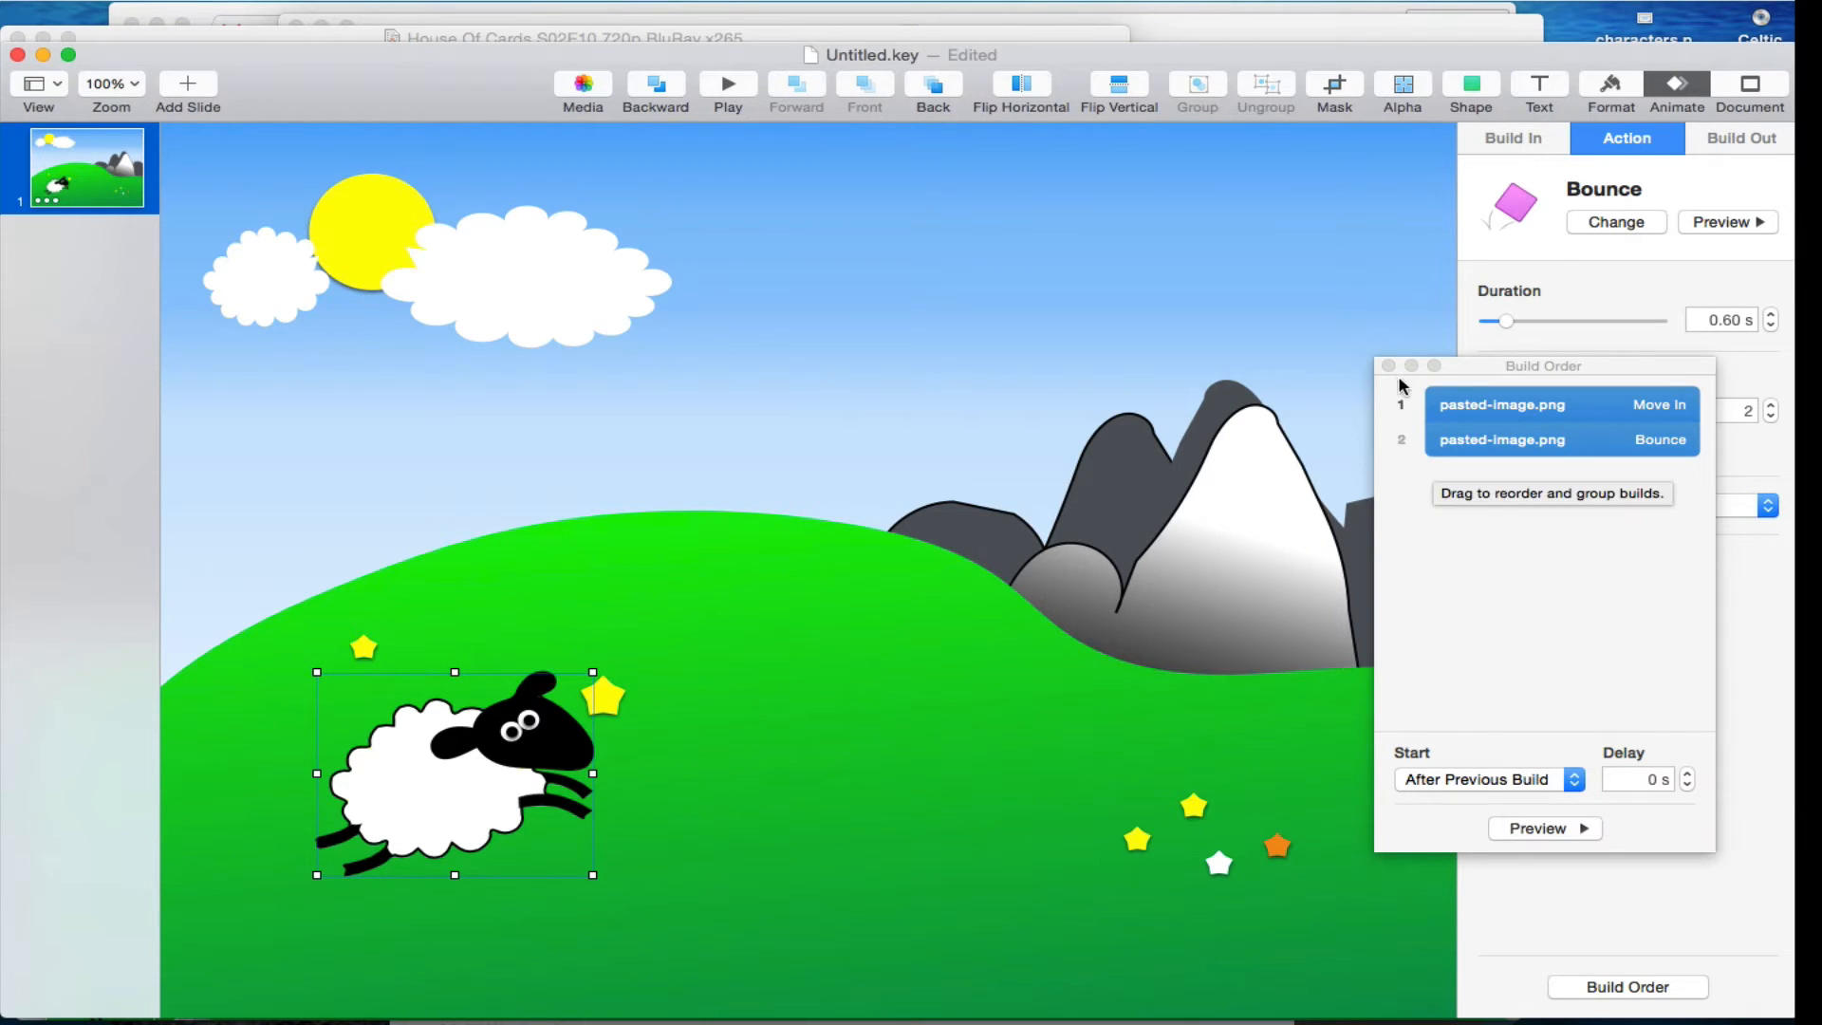
Confirm the one-second left-to-right Move In and no build-out, then return to Bounce settings.
click(1386, 365)
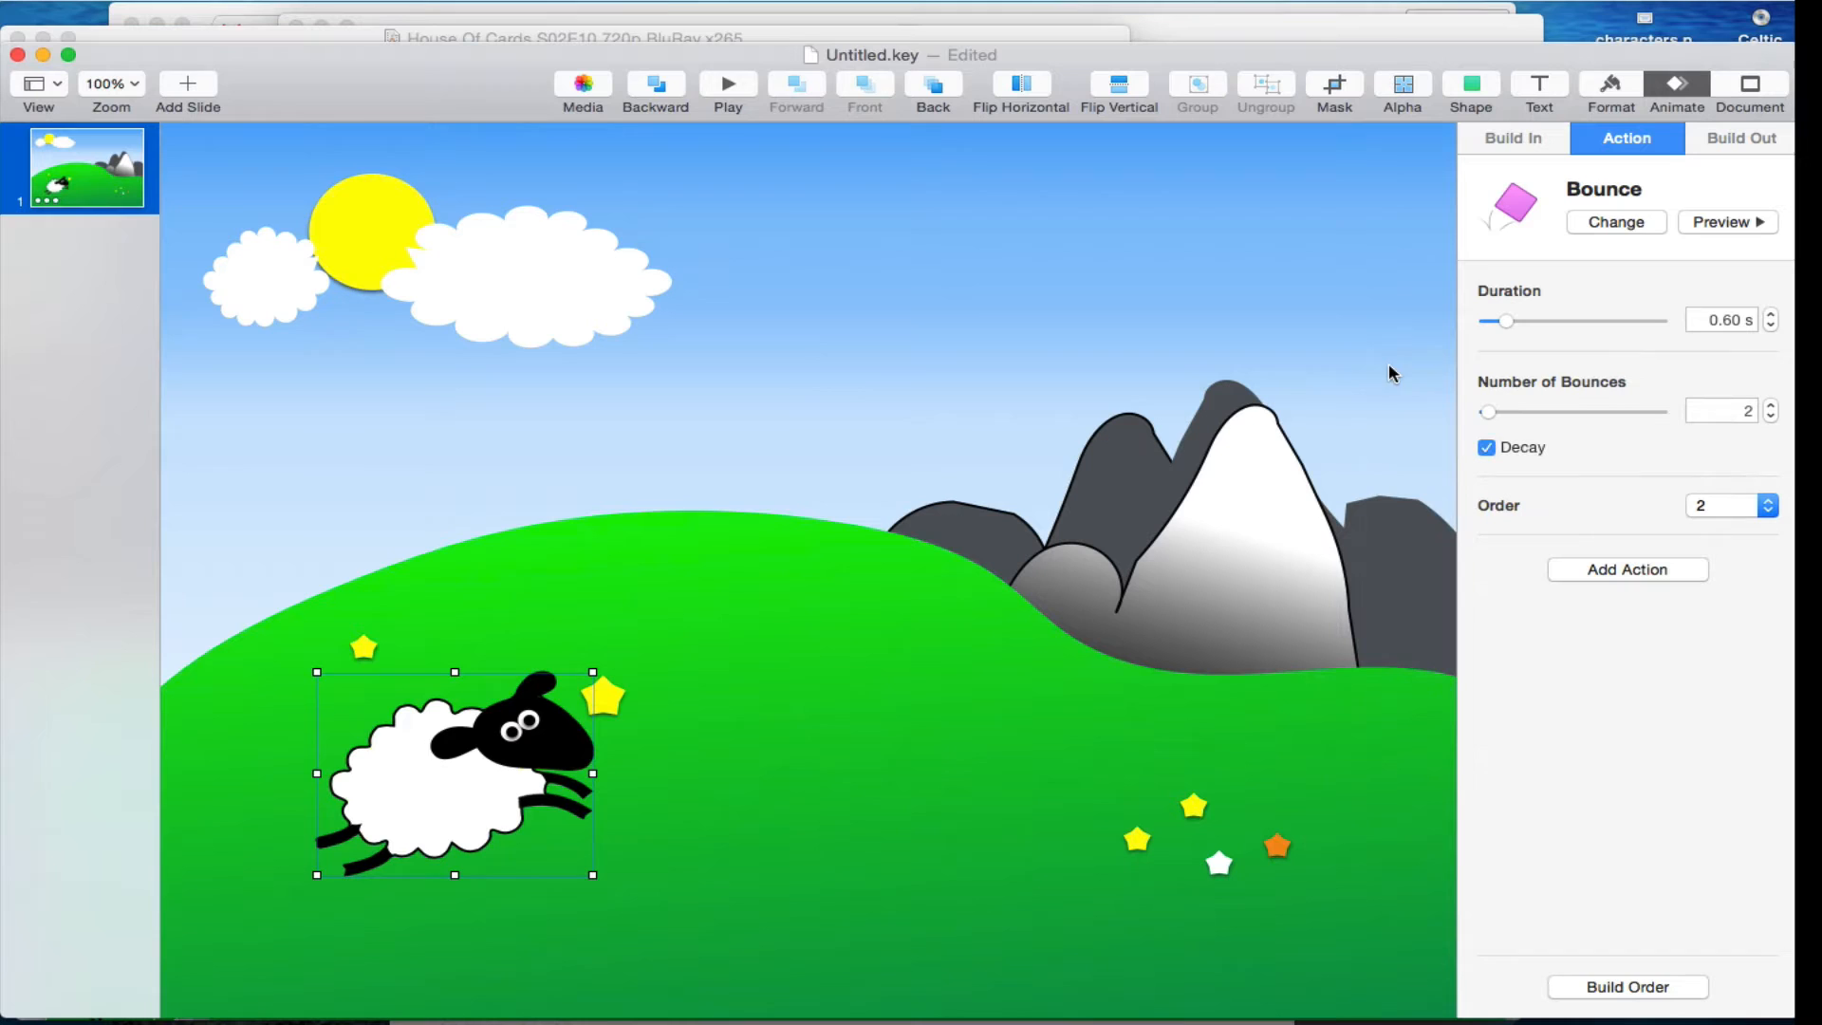
click(1511, 138)
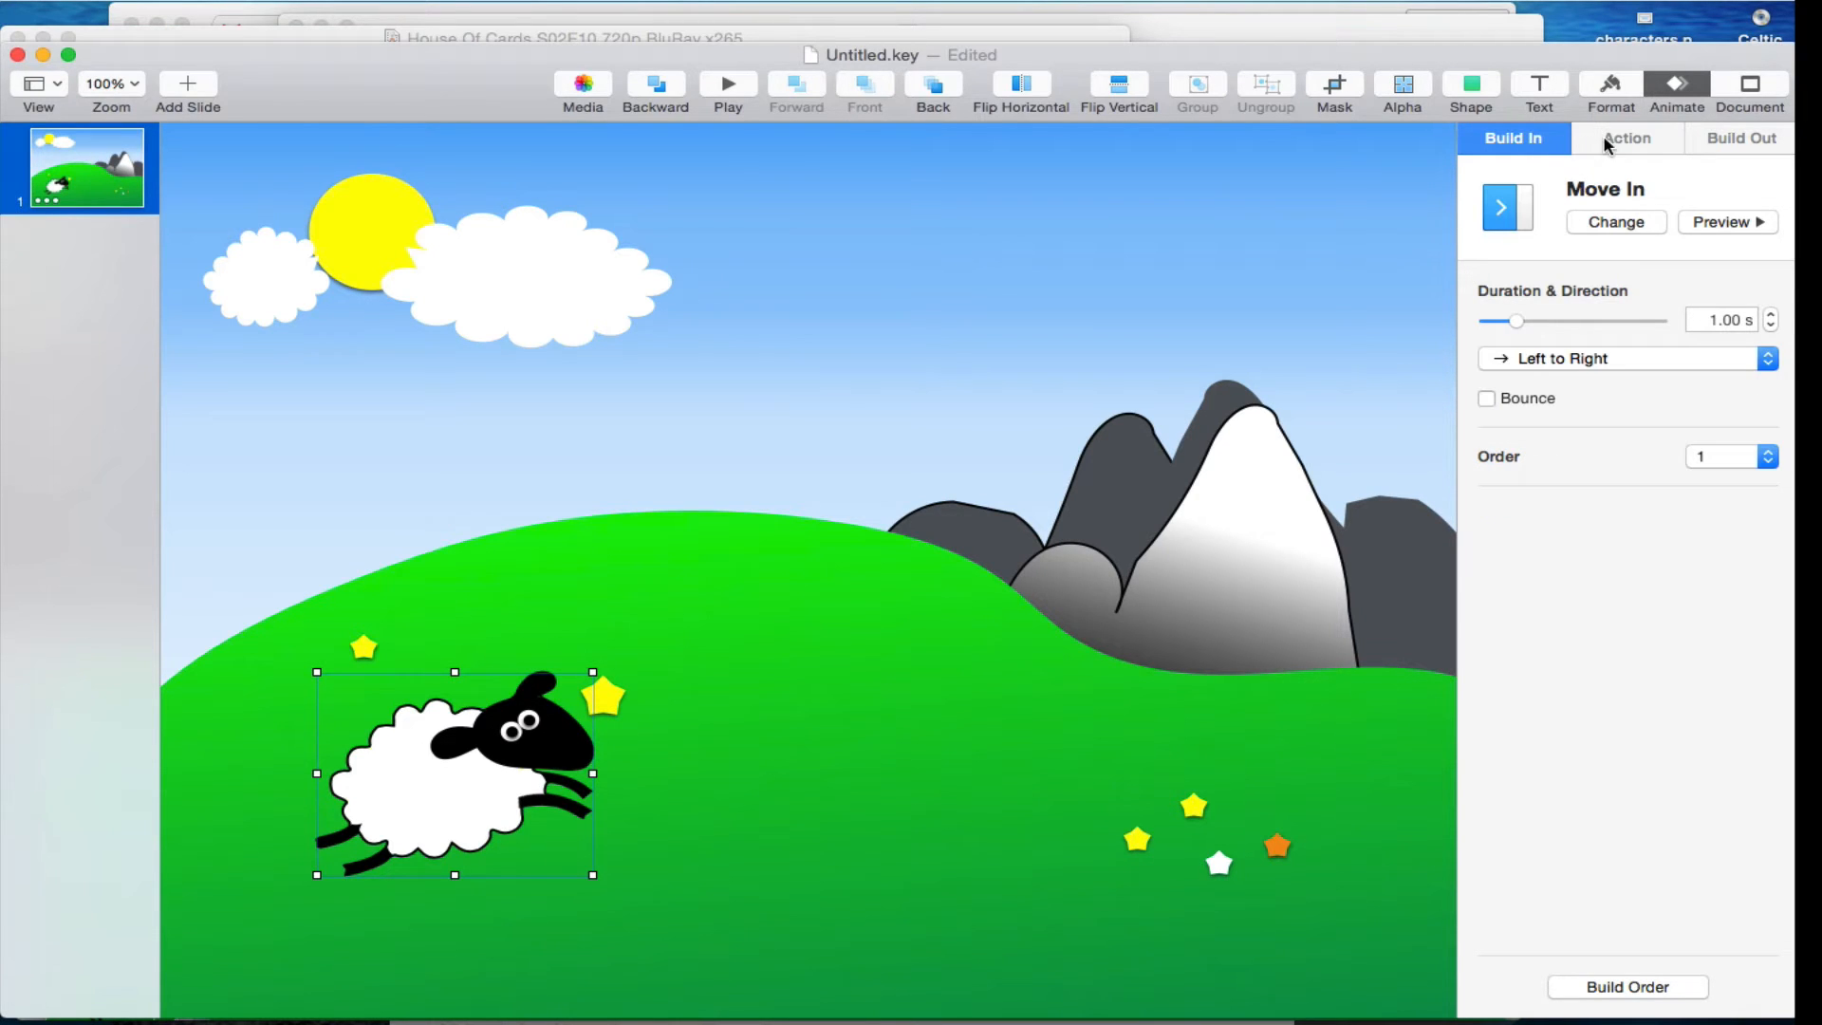
click(1739, 138)
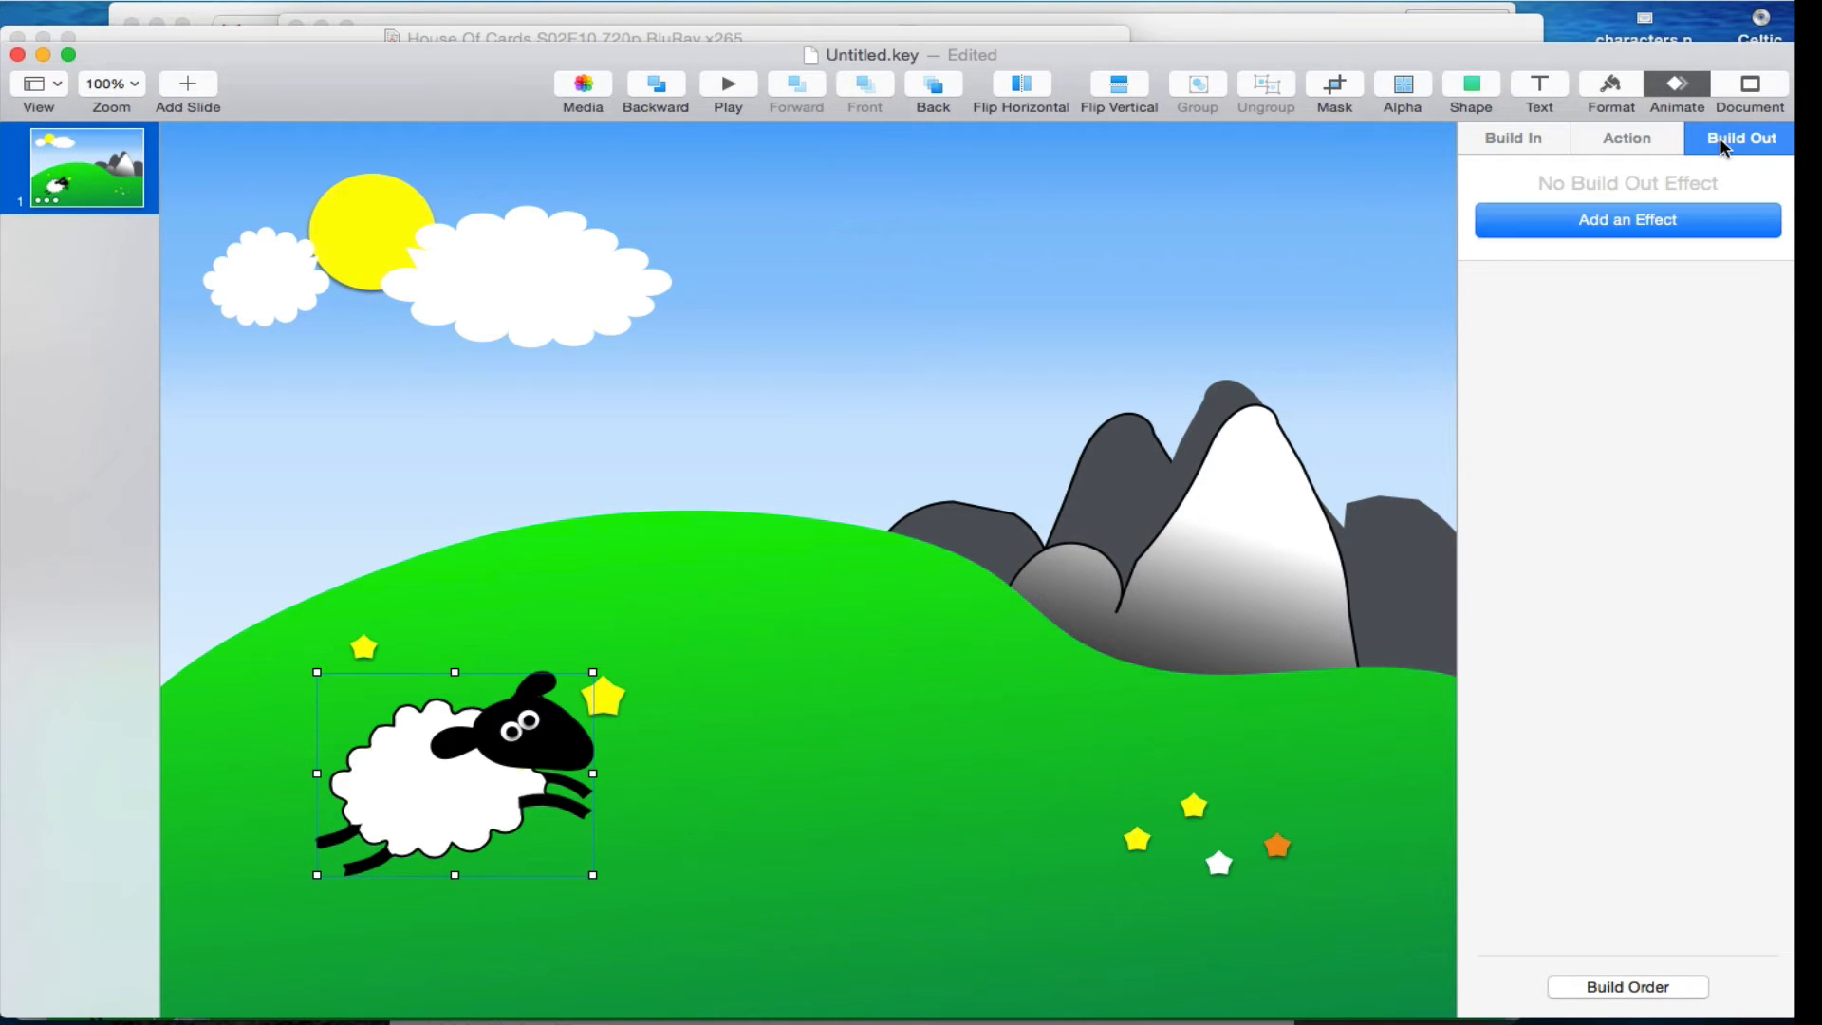
click(1625, 139)
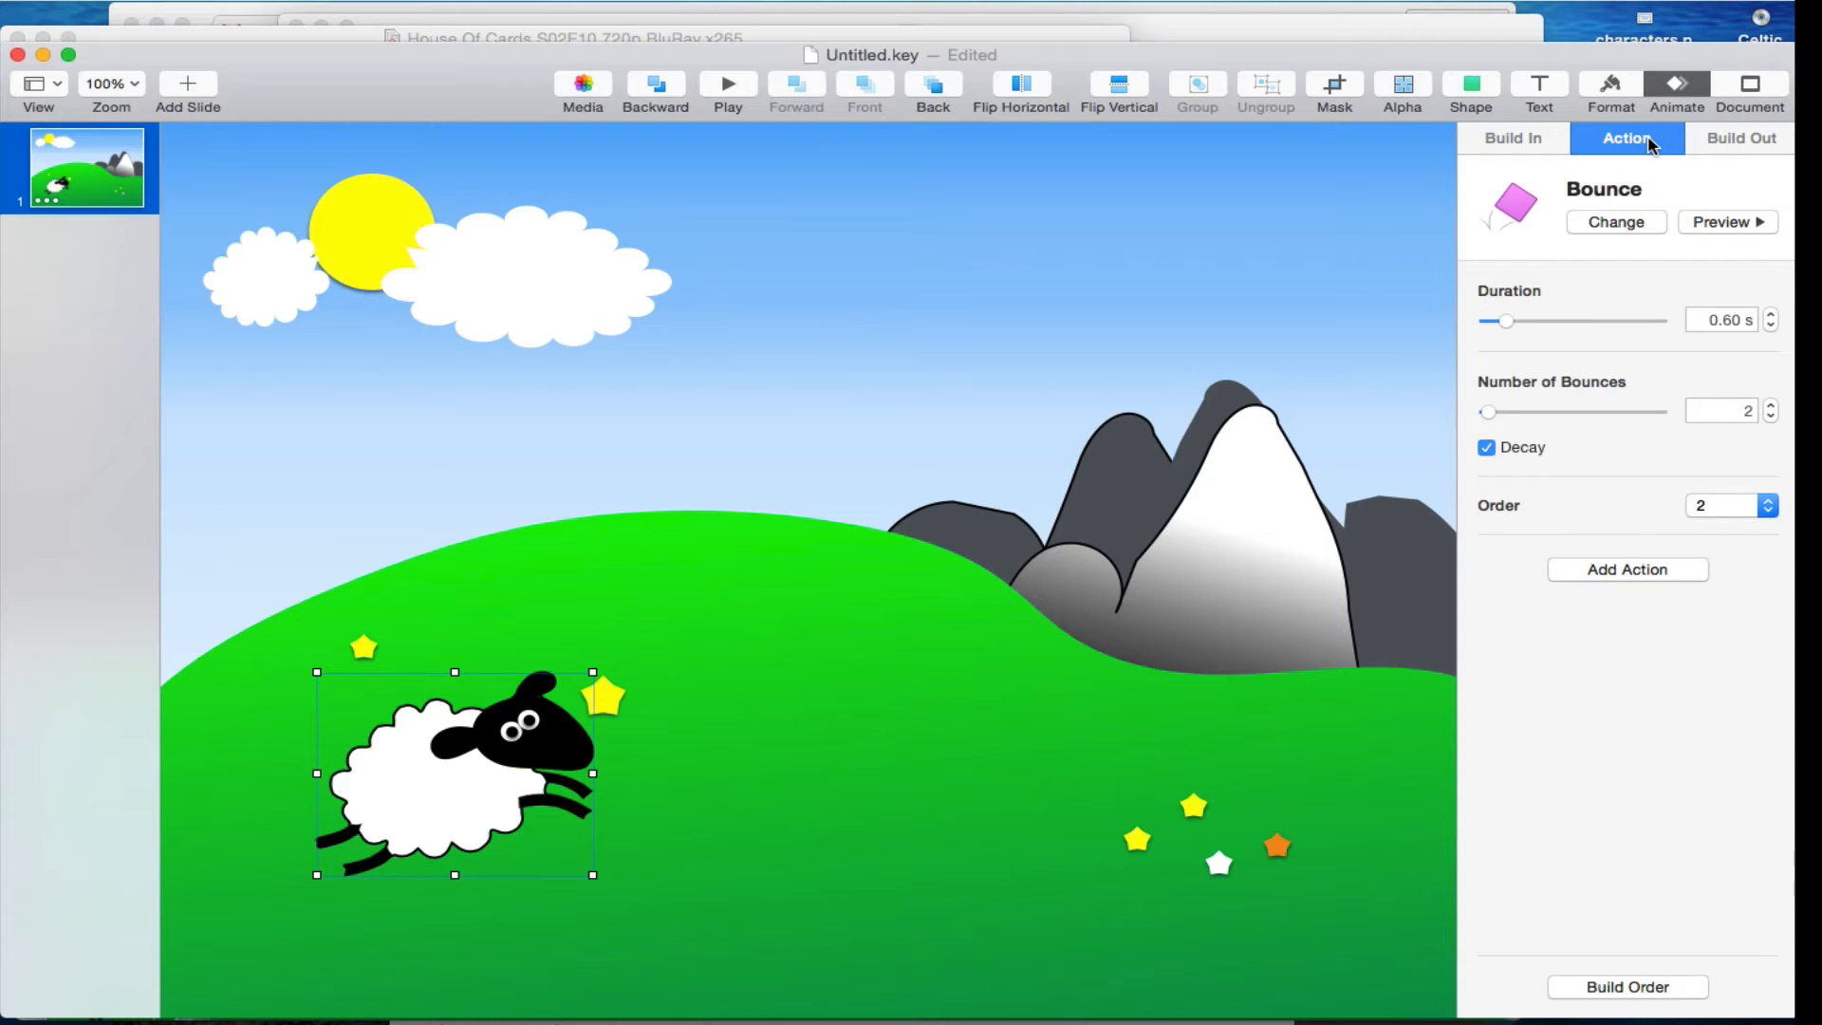
mouse_move(911, 502)
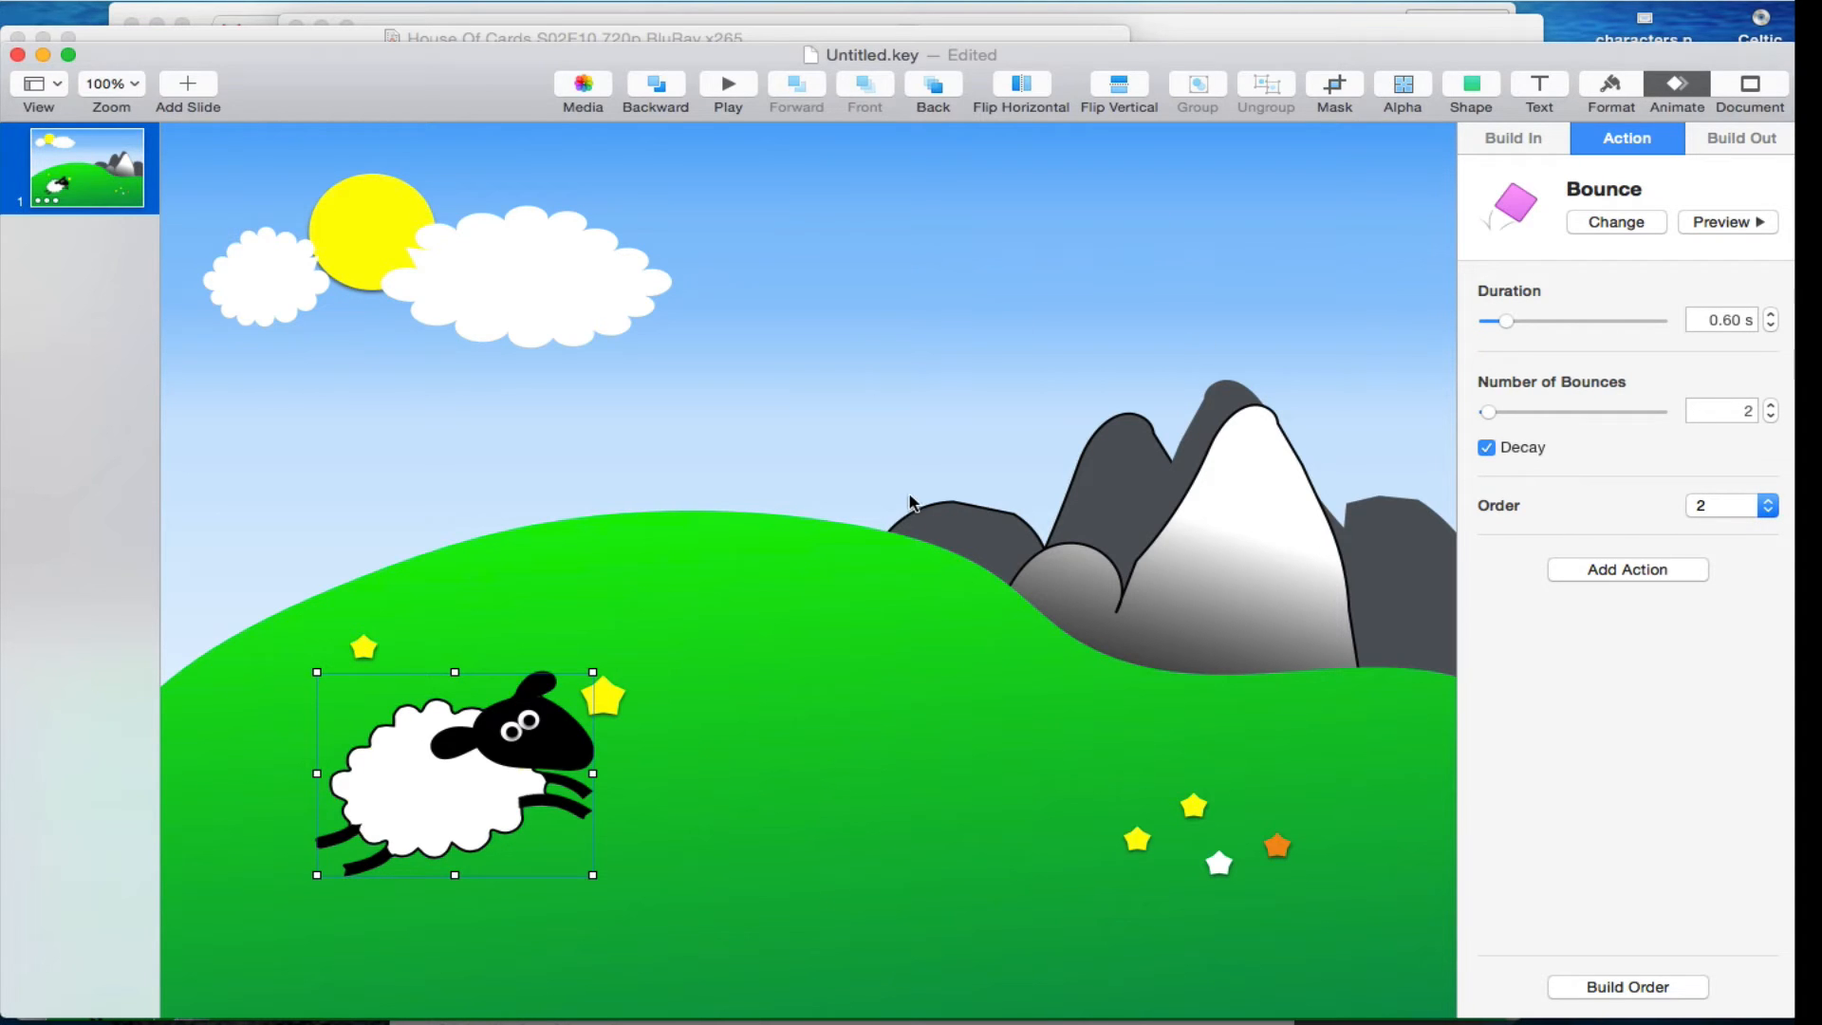
mouse_move(1002, 677)
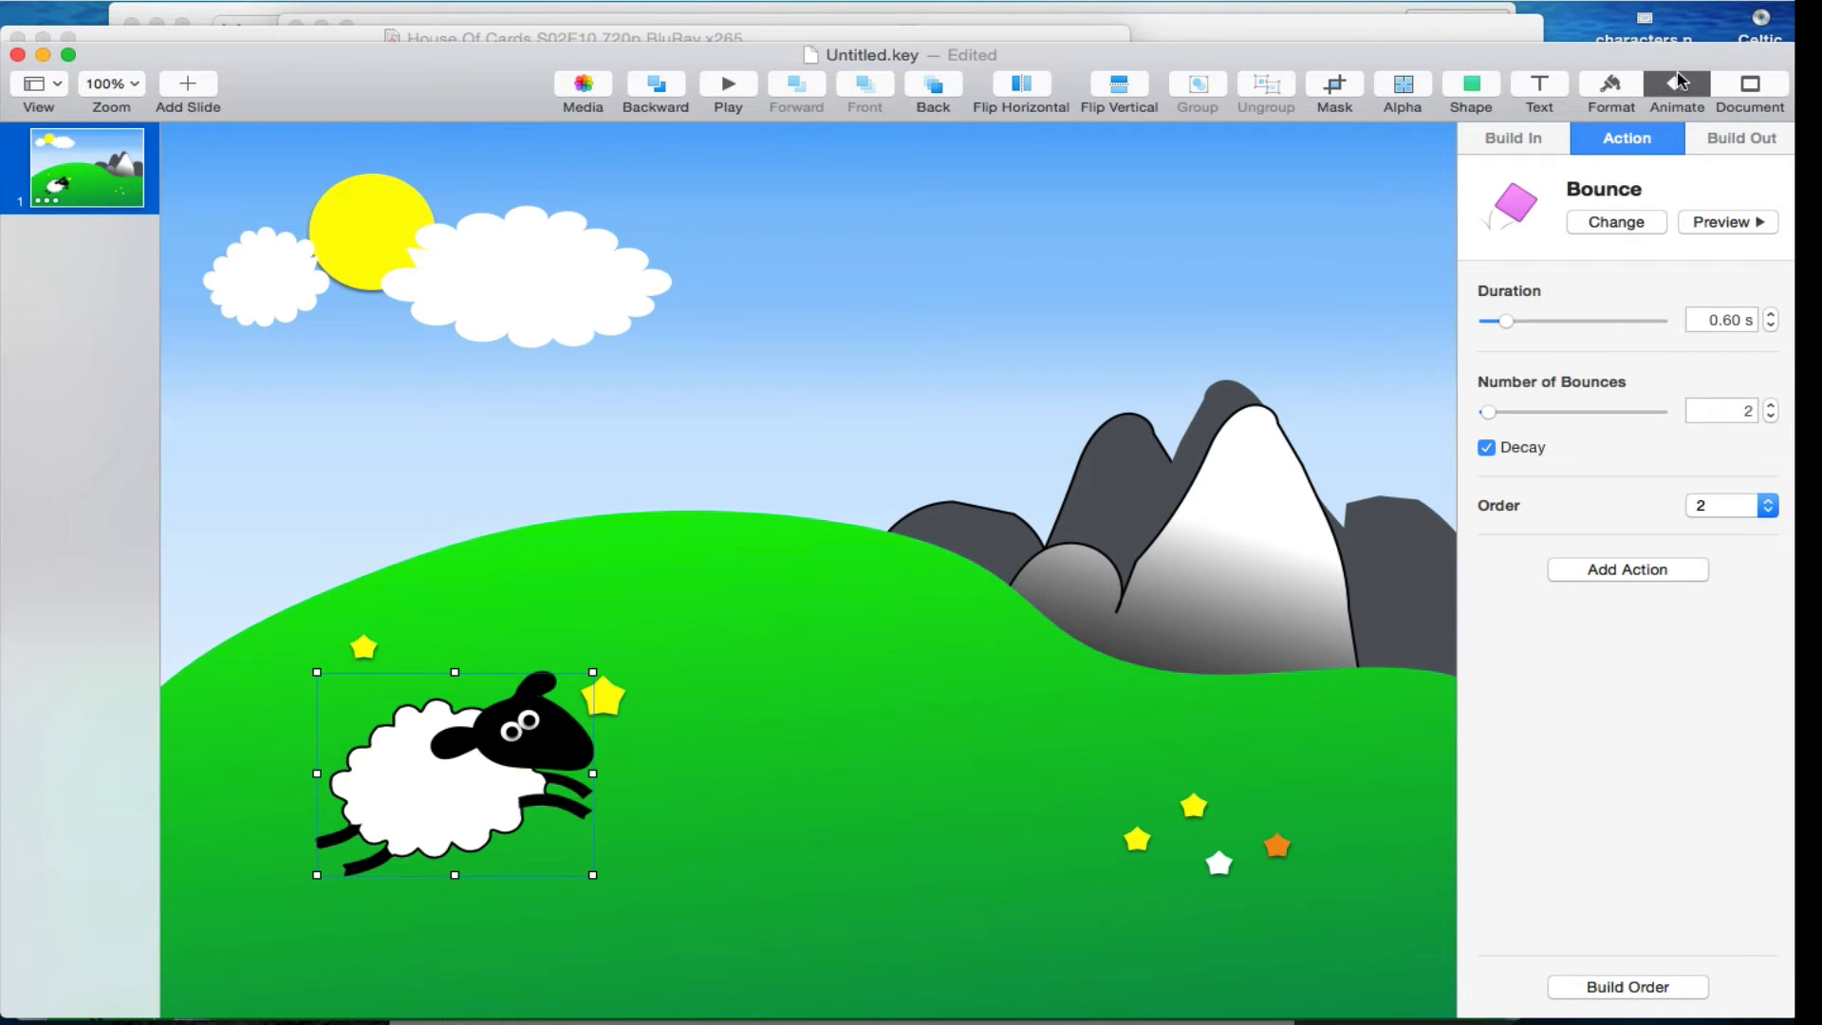
mouse_move(1616, 570)
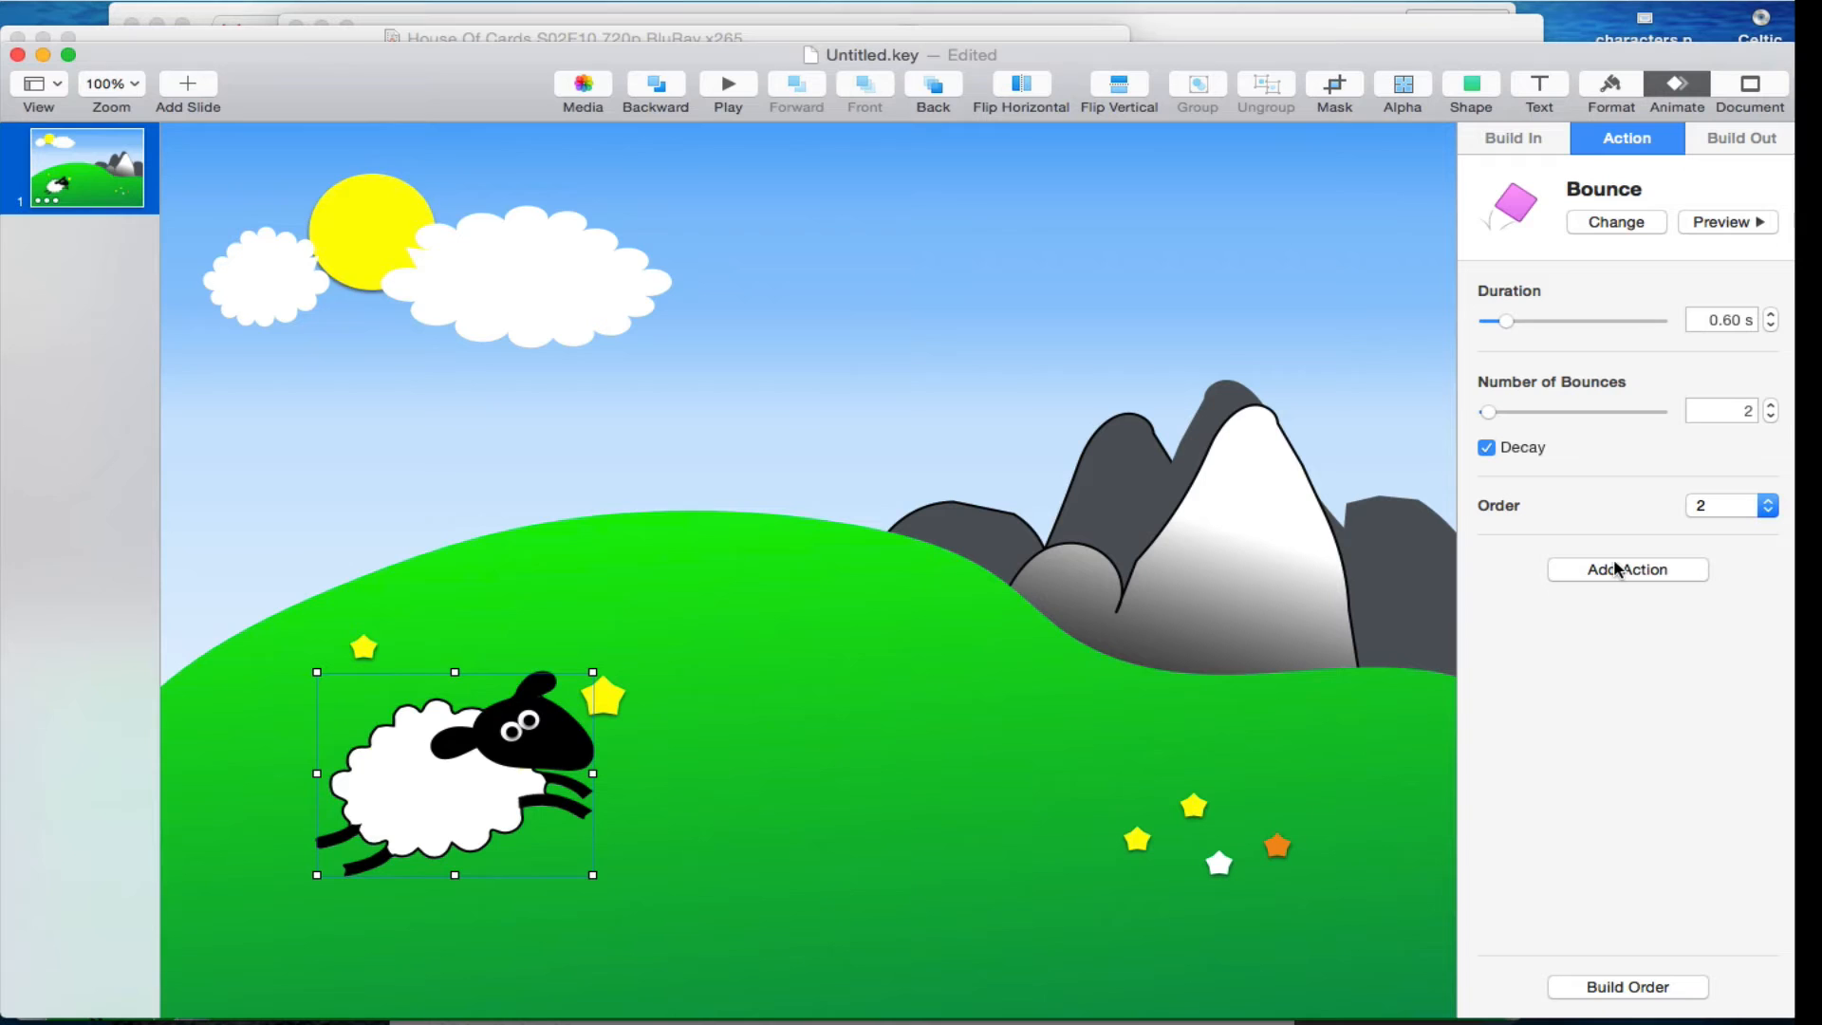
Add a one-second rightward Move as action 3 and a three-bounce Bounce as action 4.
click(1625, 569)
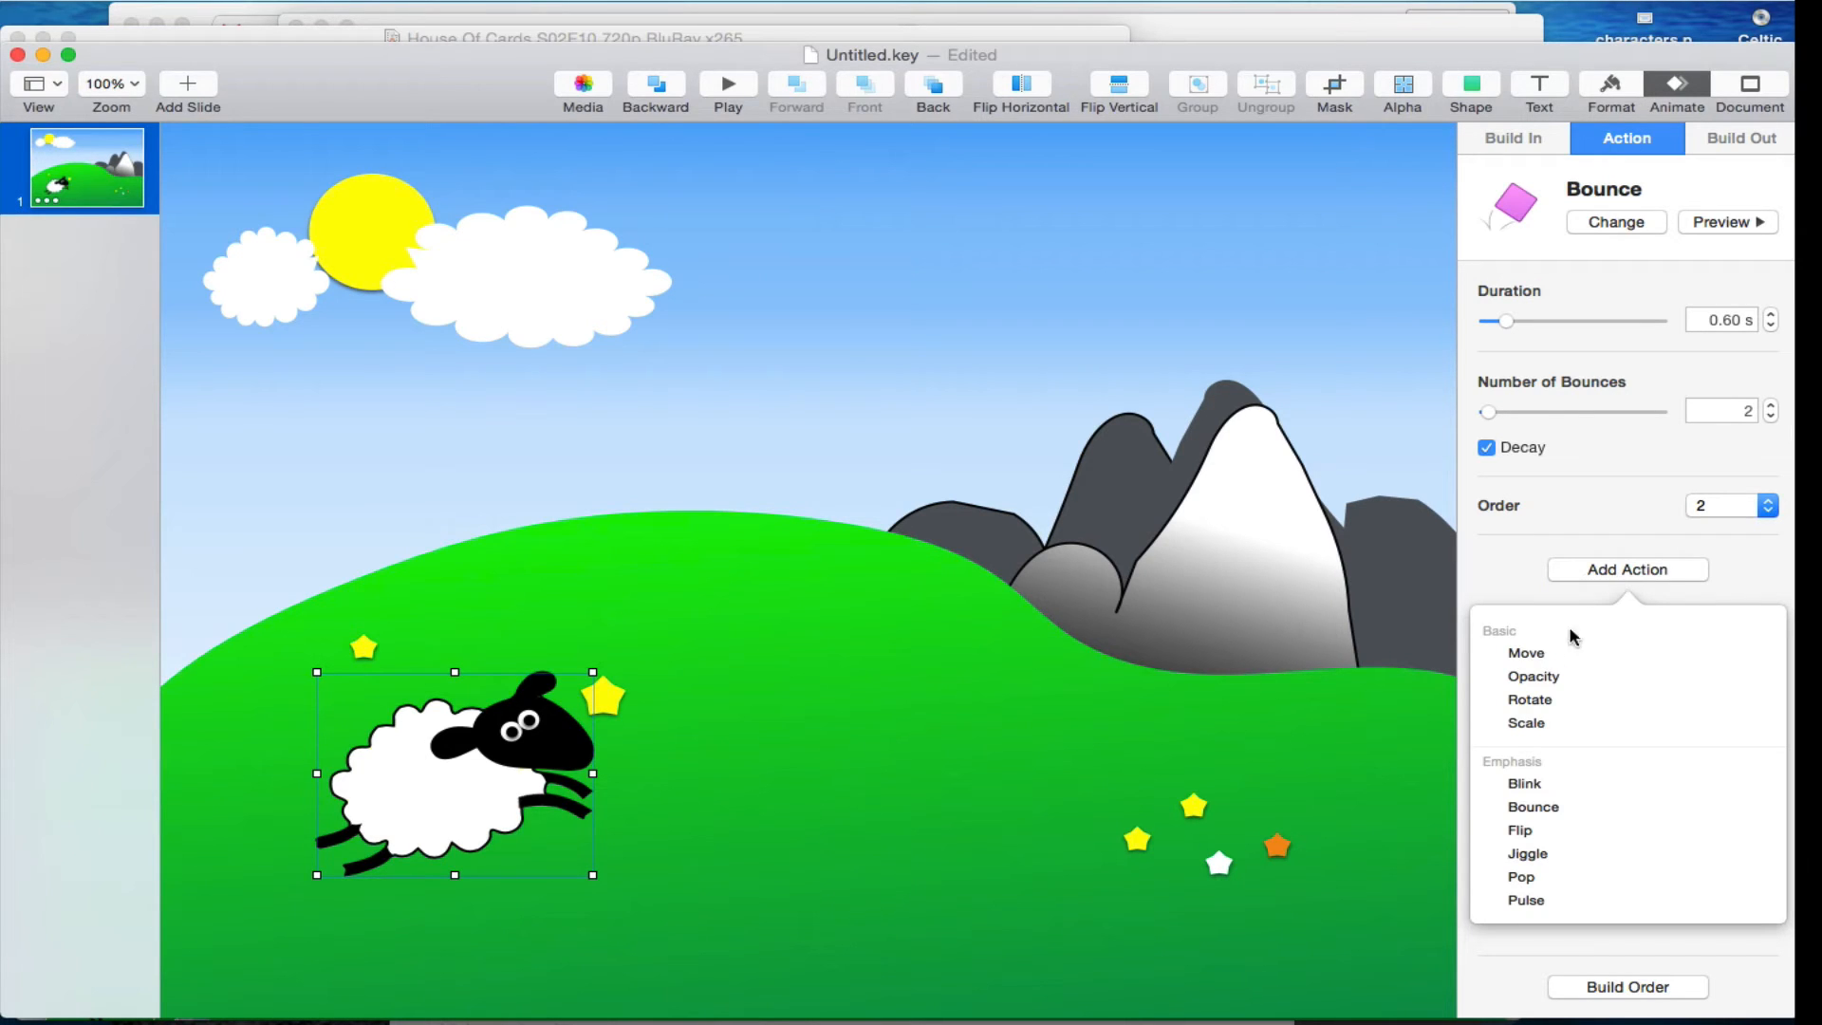
click(1526, 651)
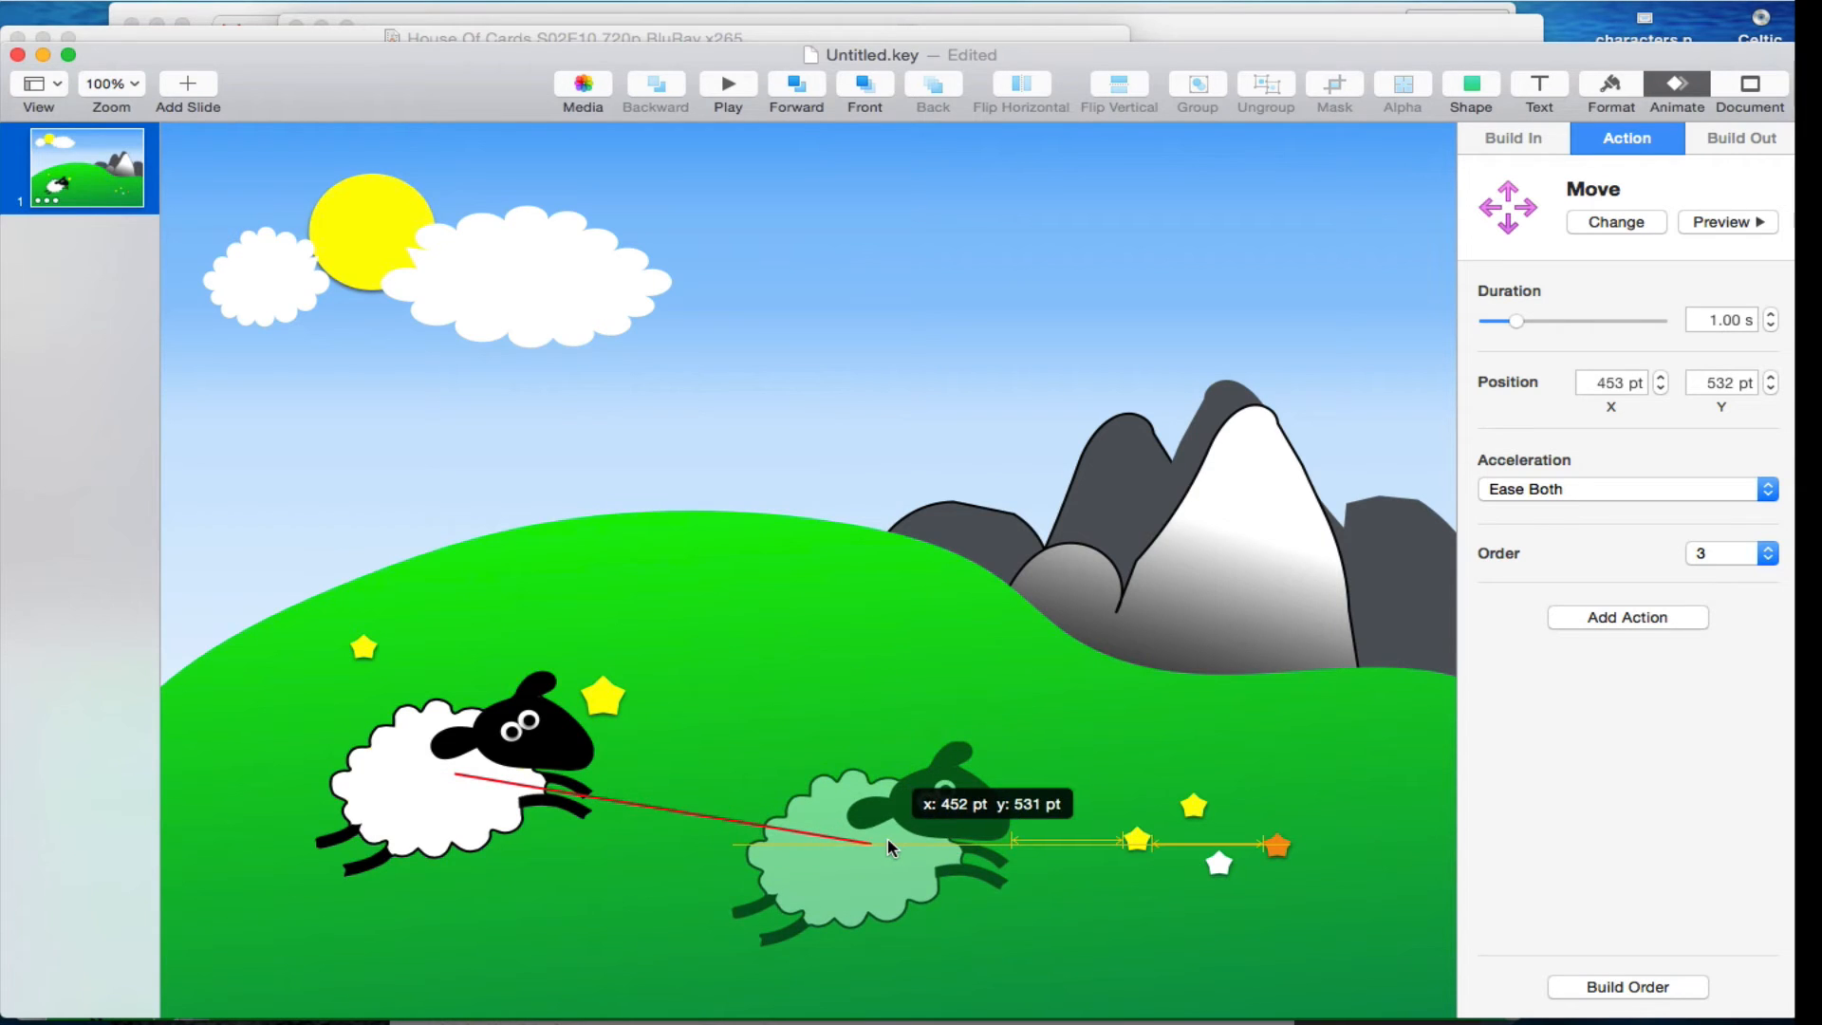
click(1625, 616)
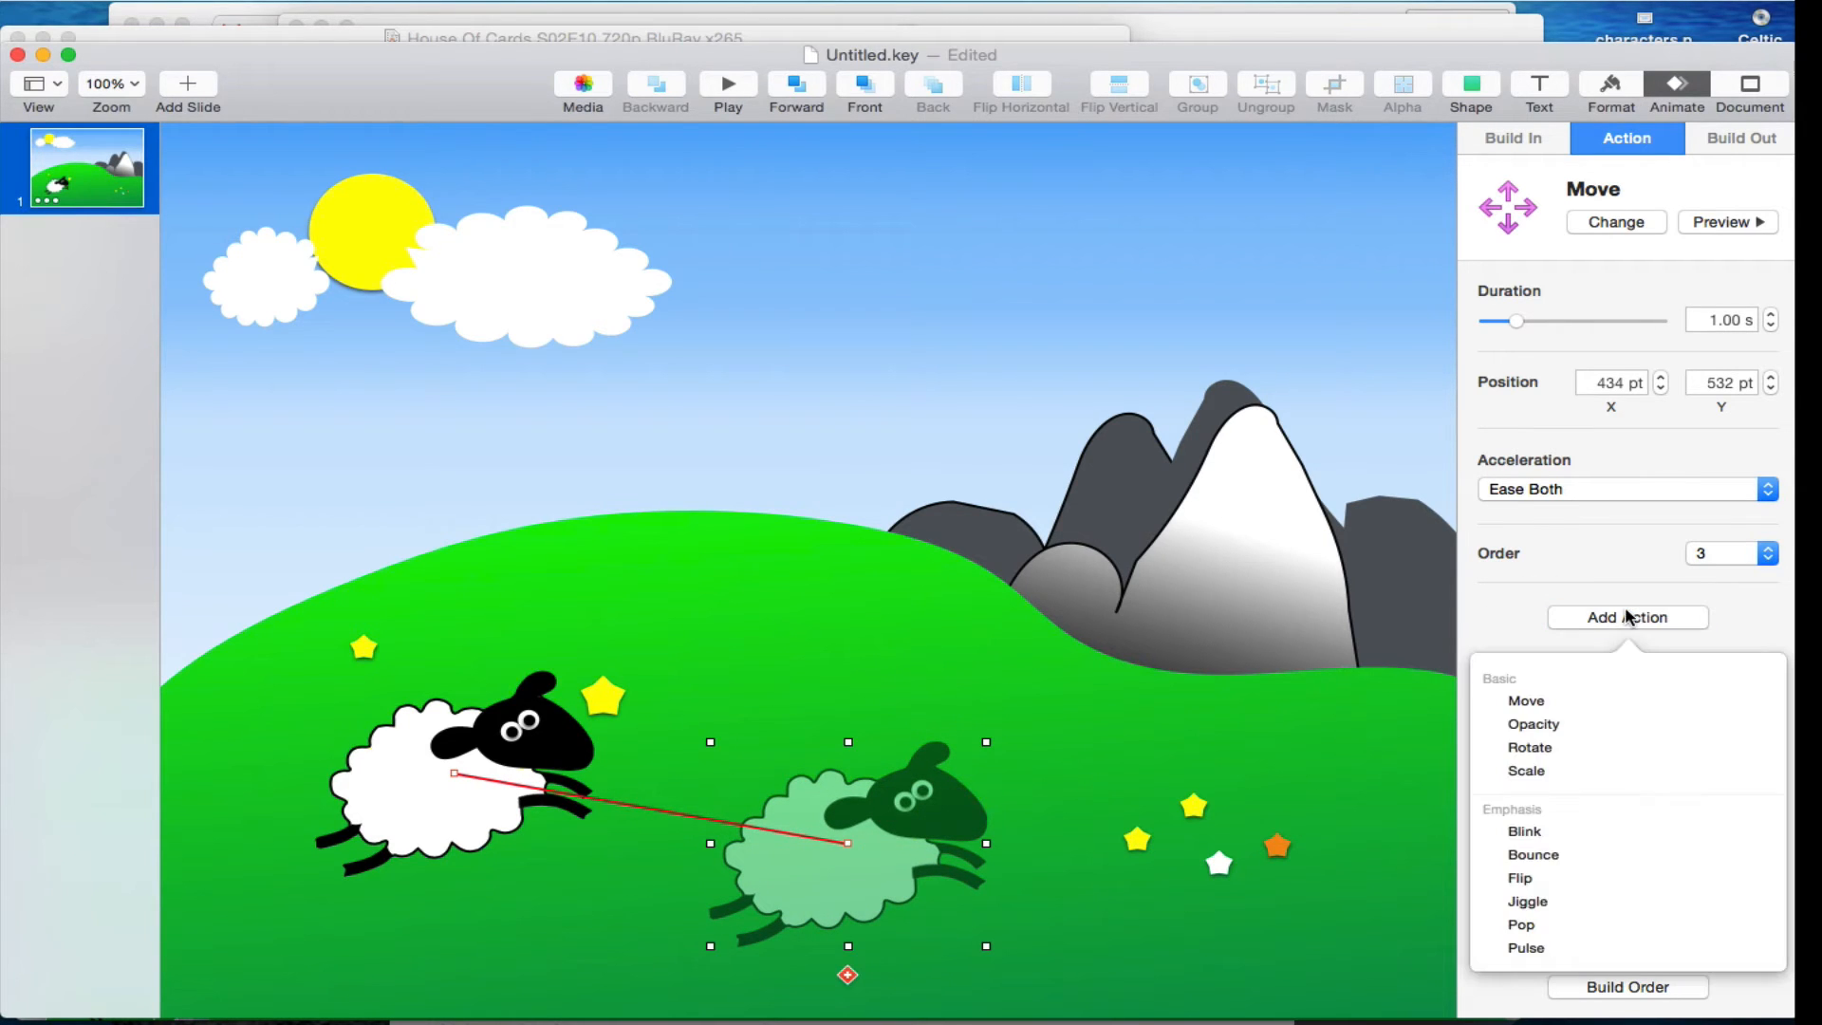
click(1532, 854)
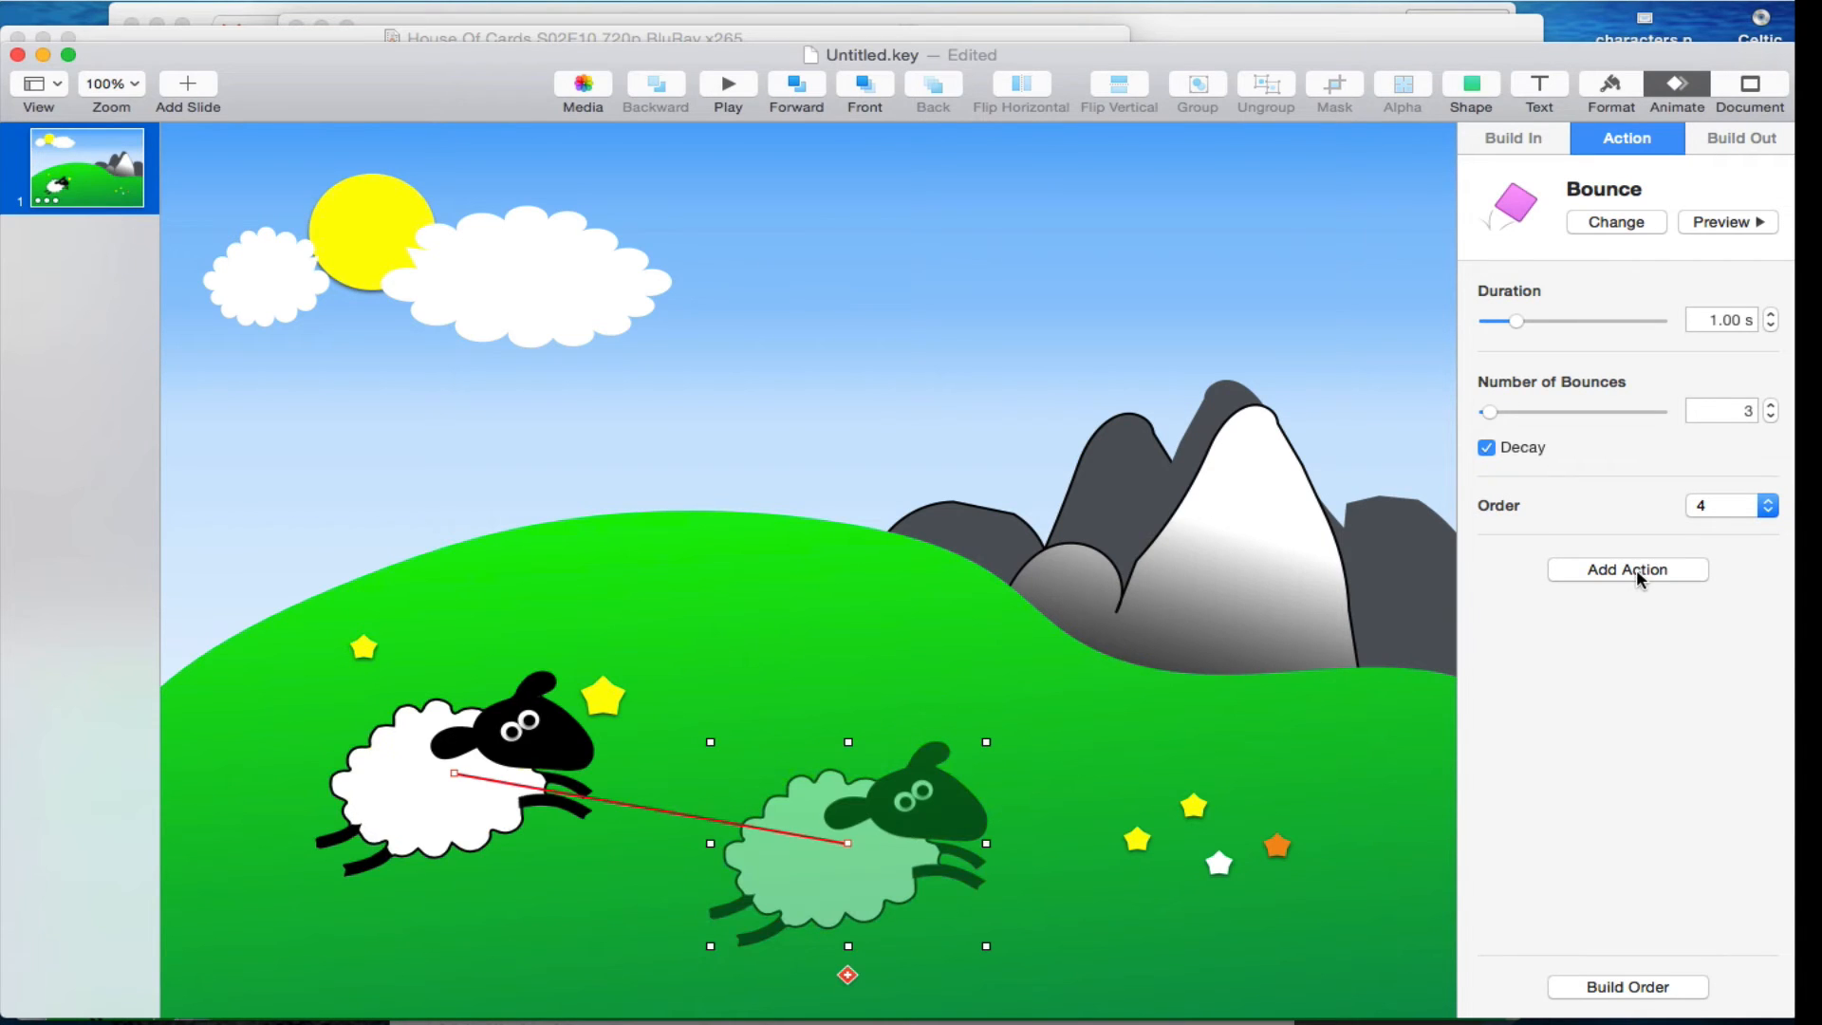
Add a one-second Move up the hill as action 5 and a medium Jiggle as action 6.
click(1625, 569)
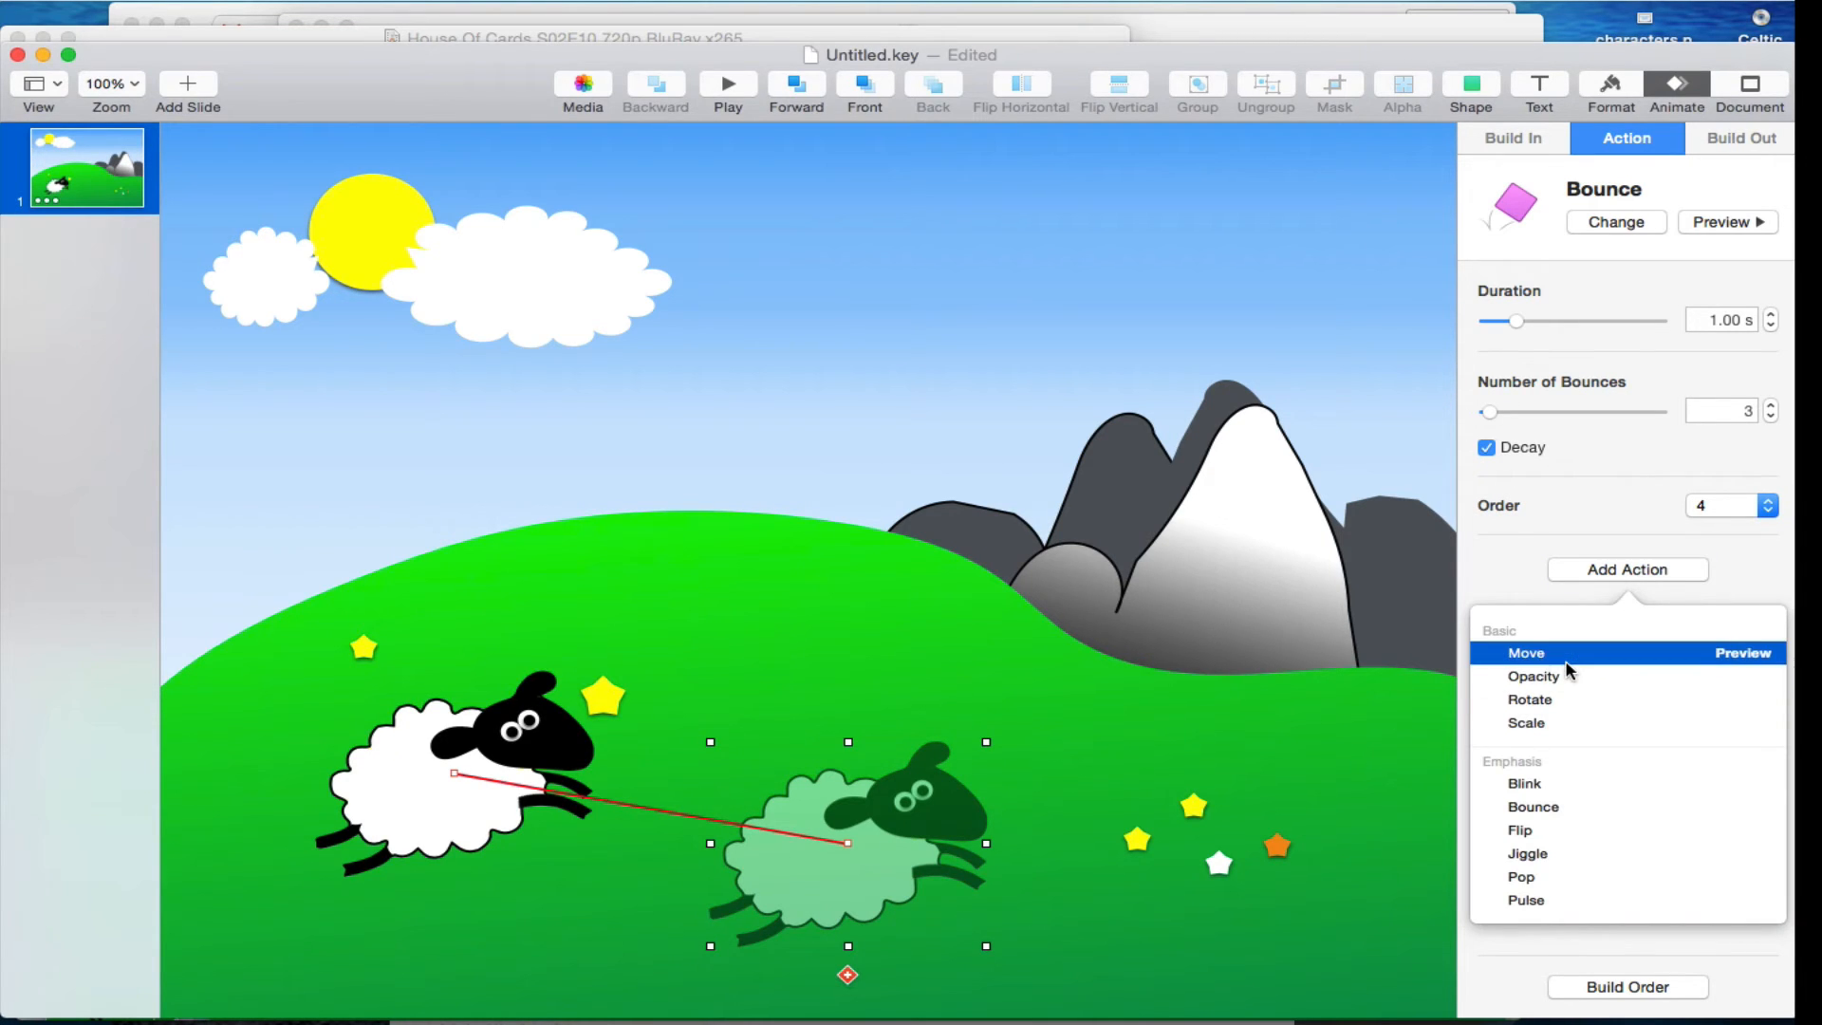
click(1525, 652)
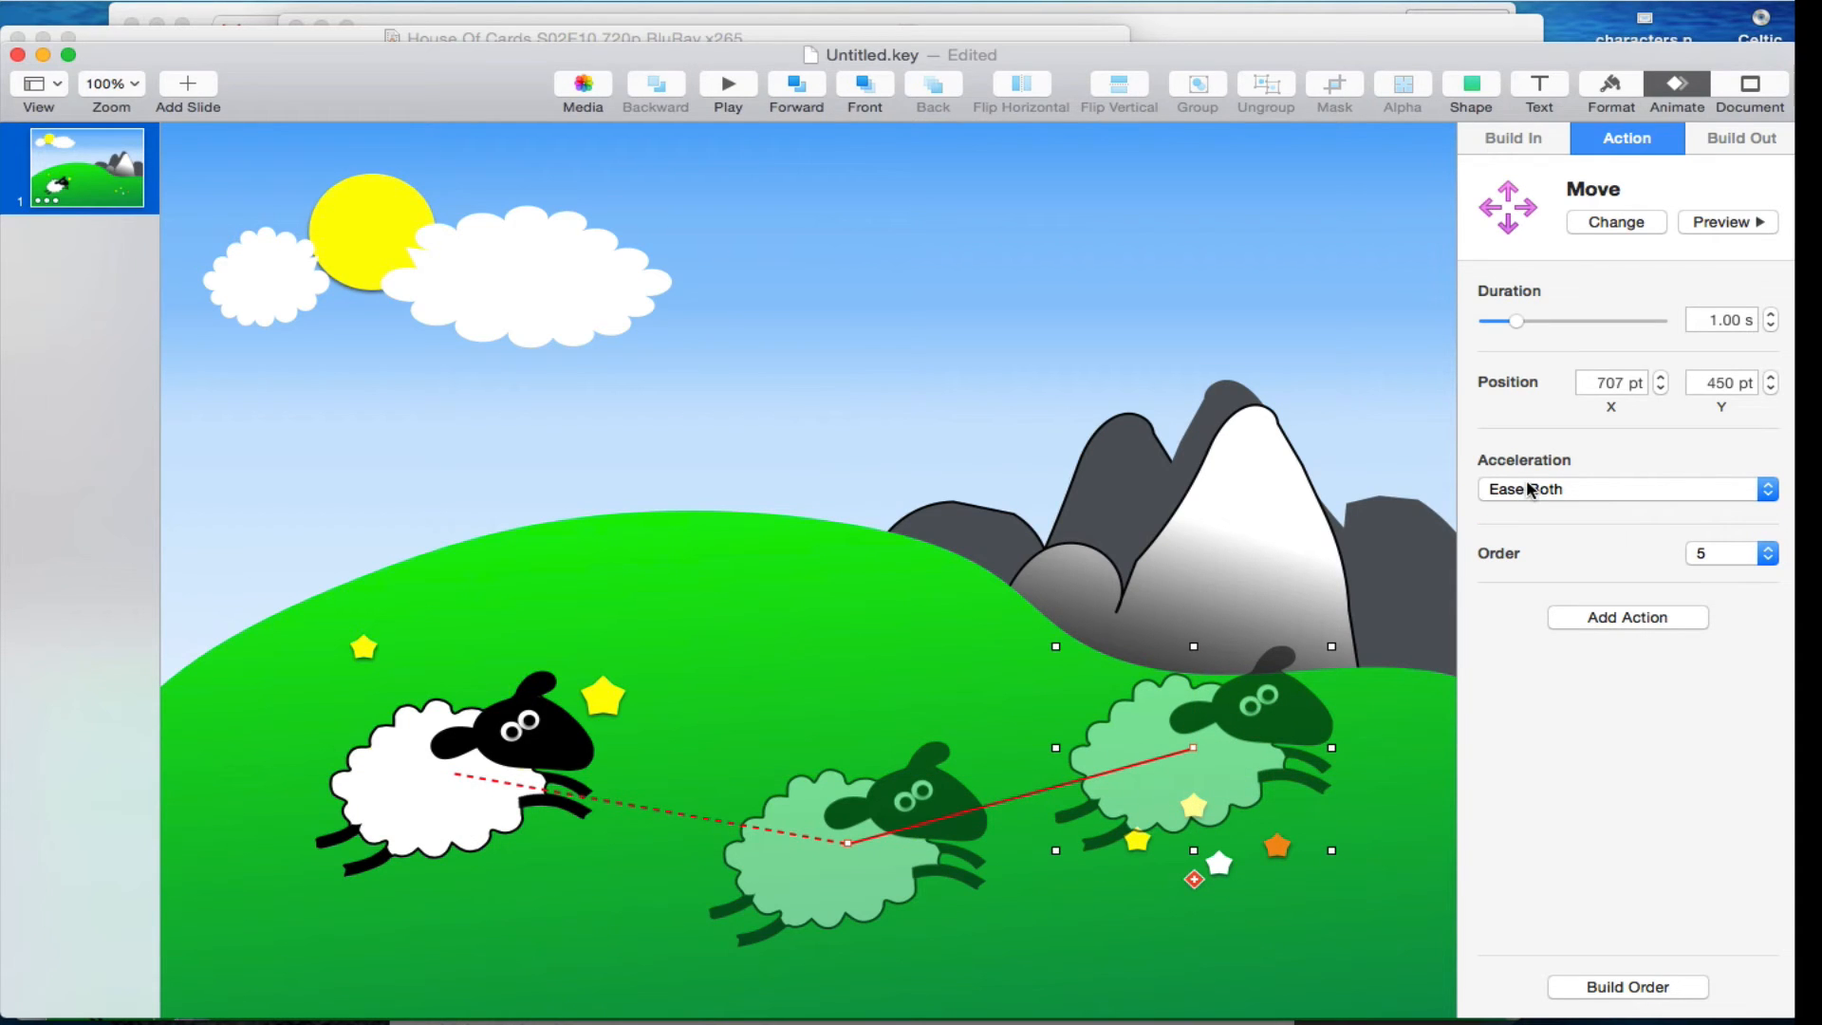
mouse_move(1615, 620)
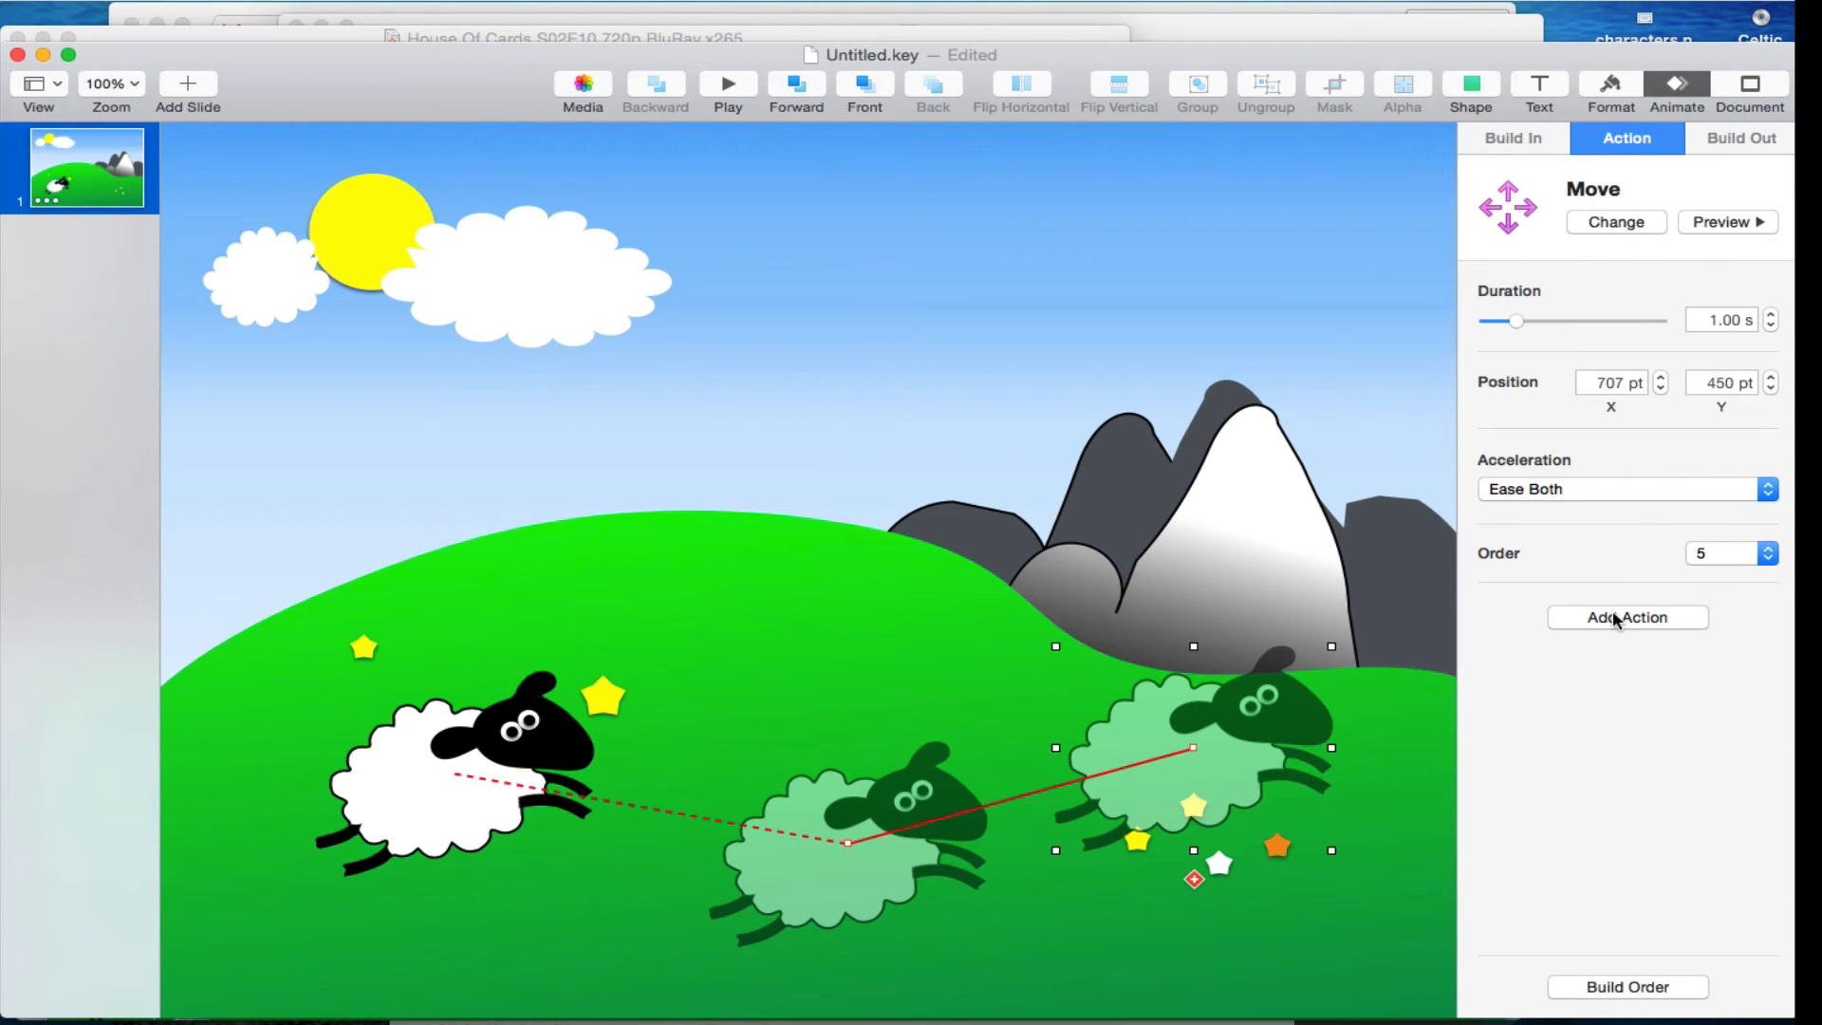
click(1625, 616)
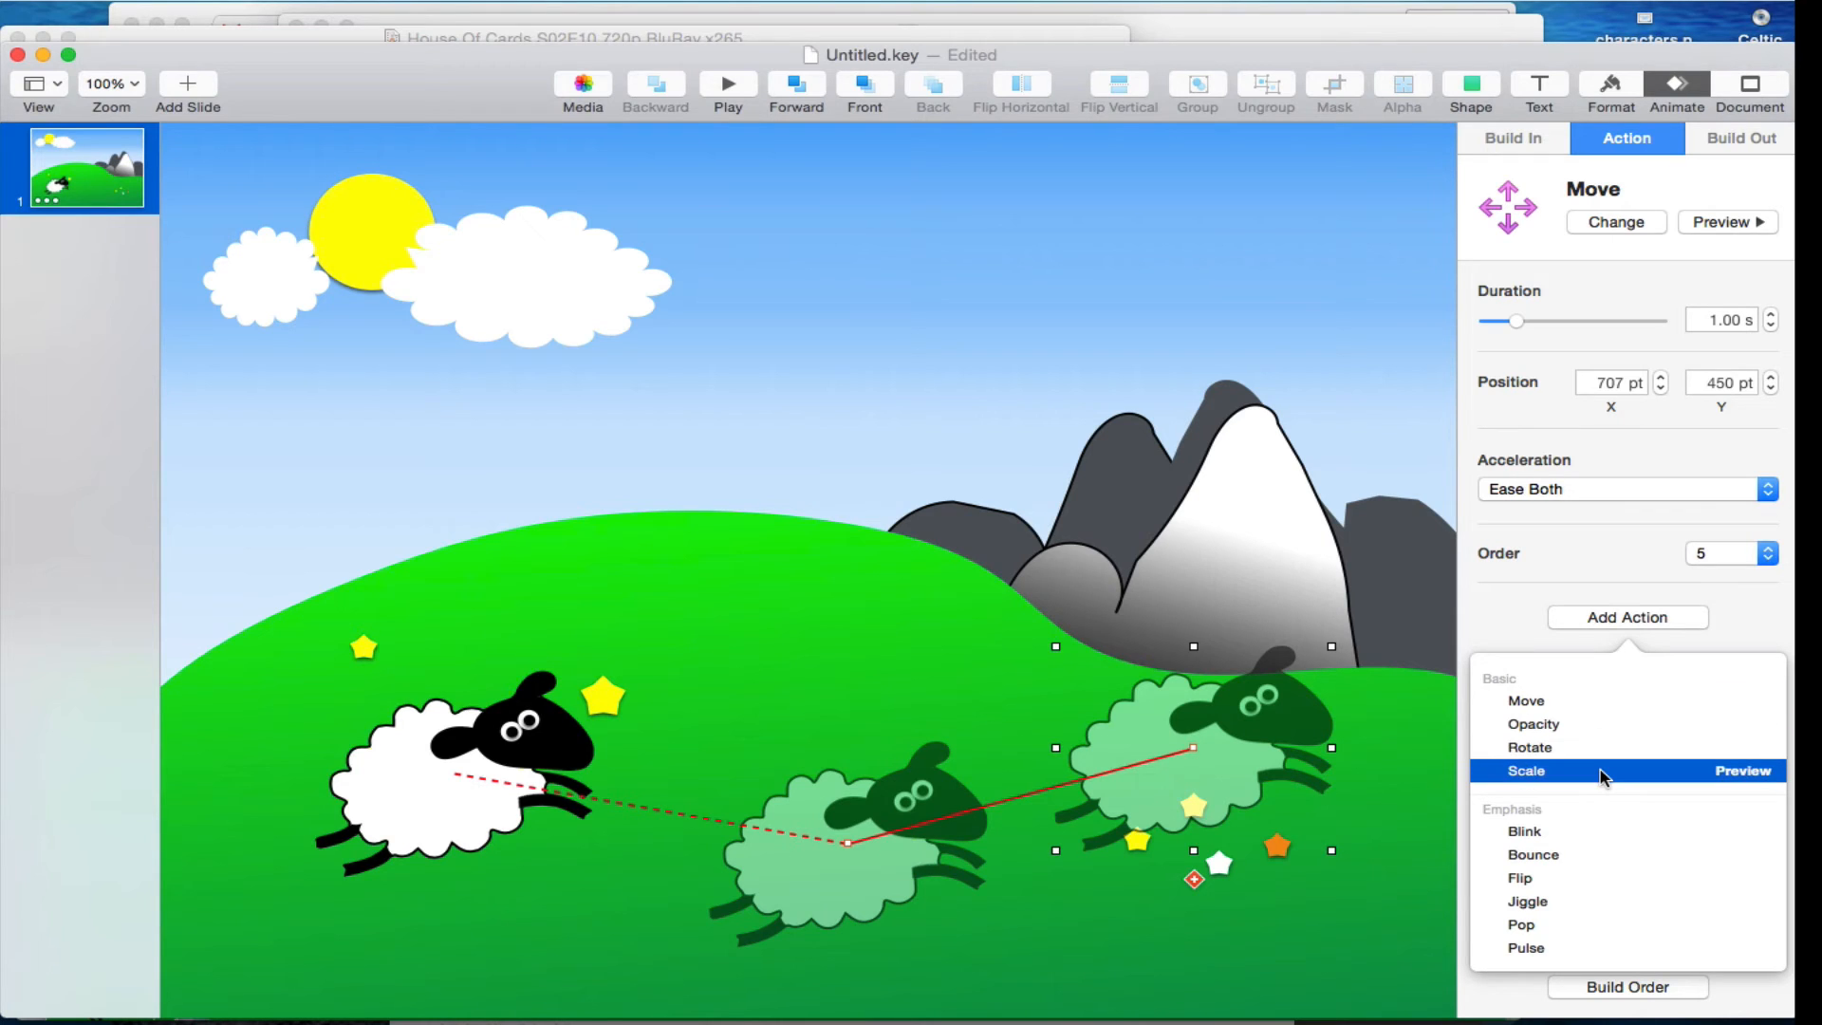
click(1527, 900)
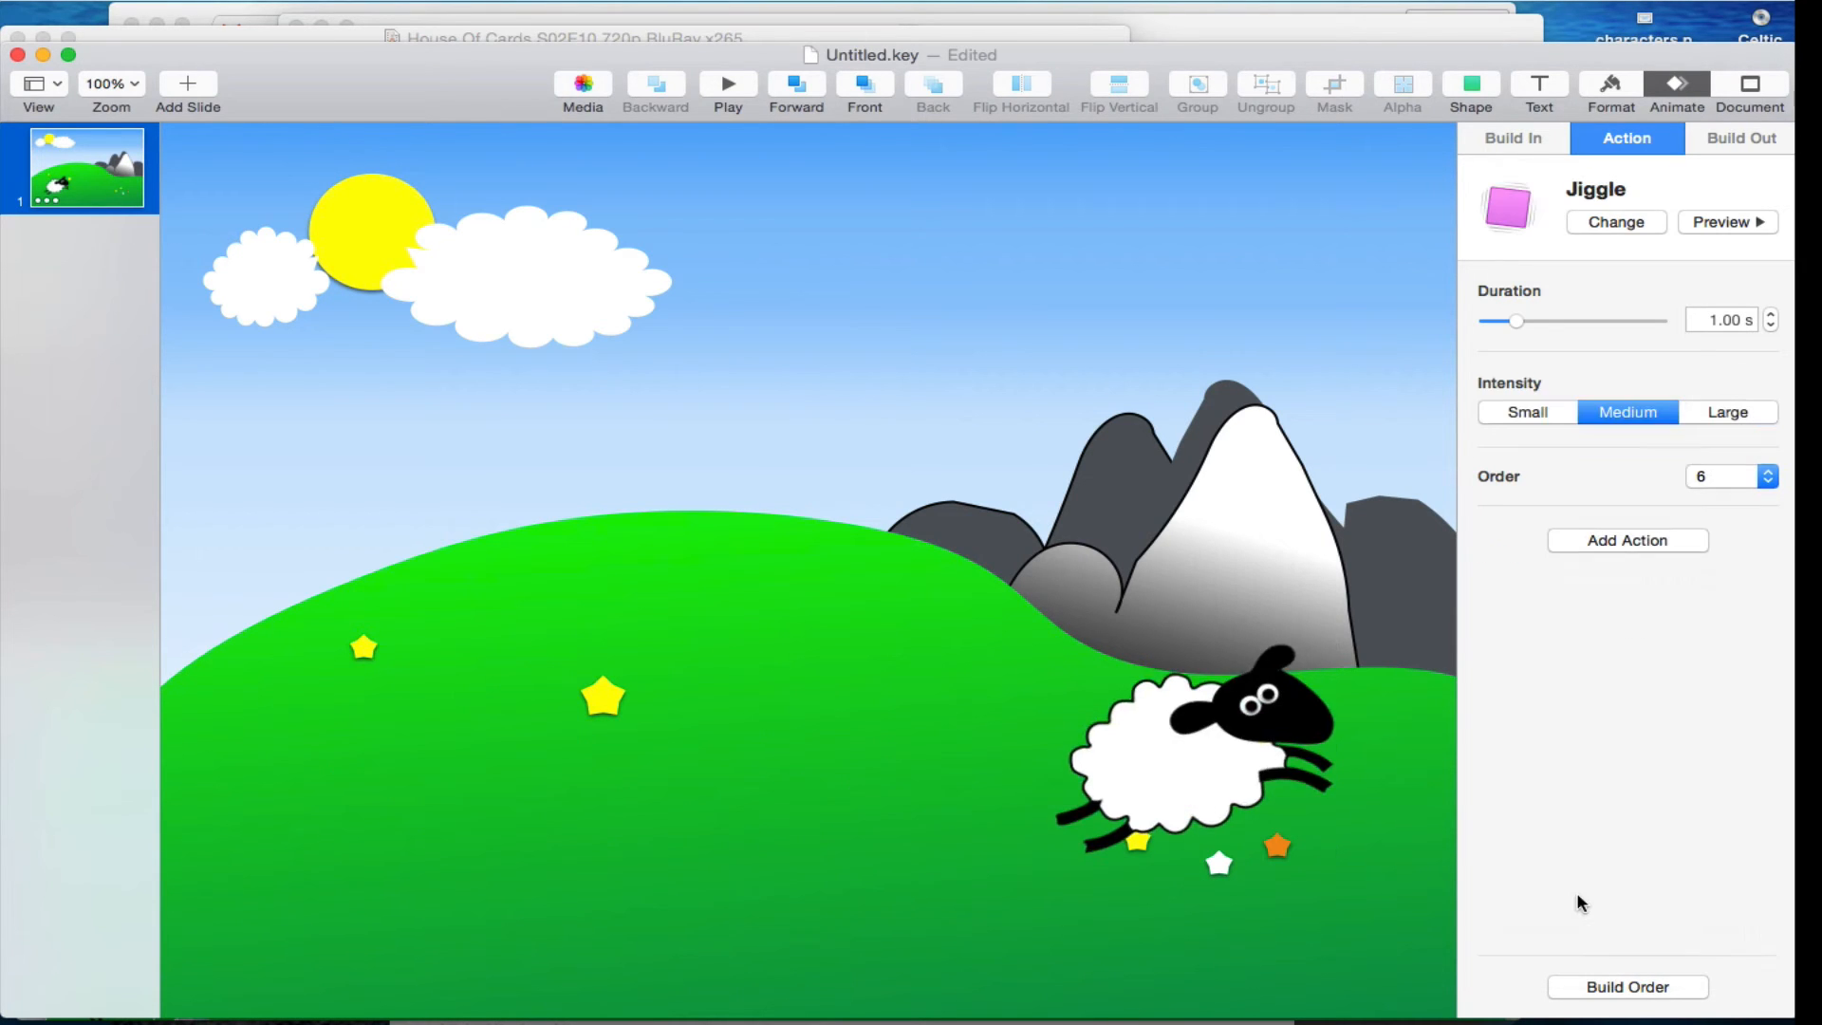
Set the sheep's builds 3–6 to start After Previous Build with no delay.
click(1625, 987)
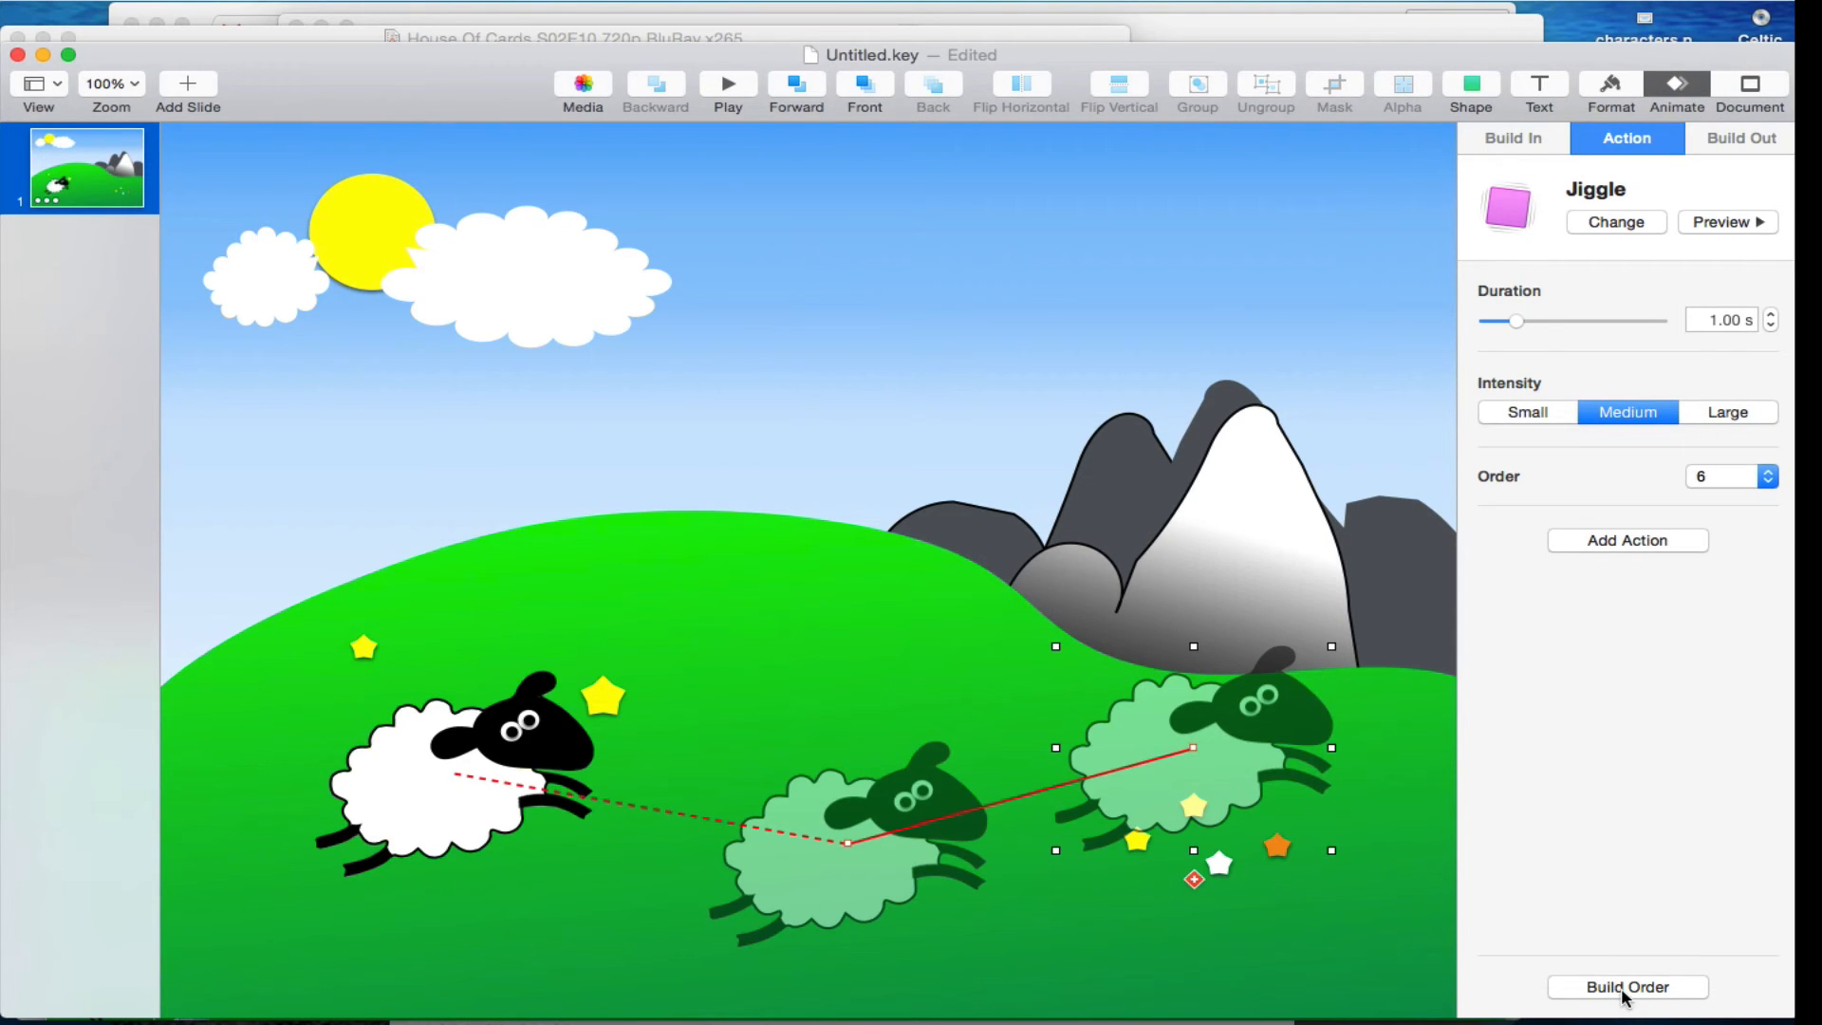
click(1625, 986)
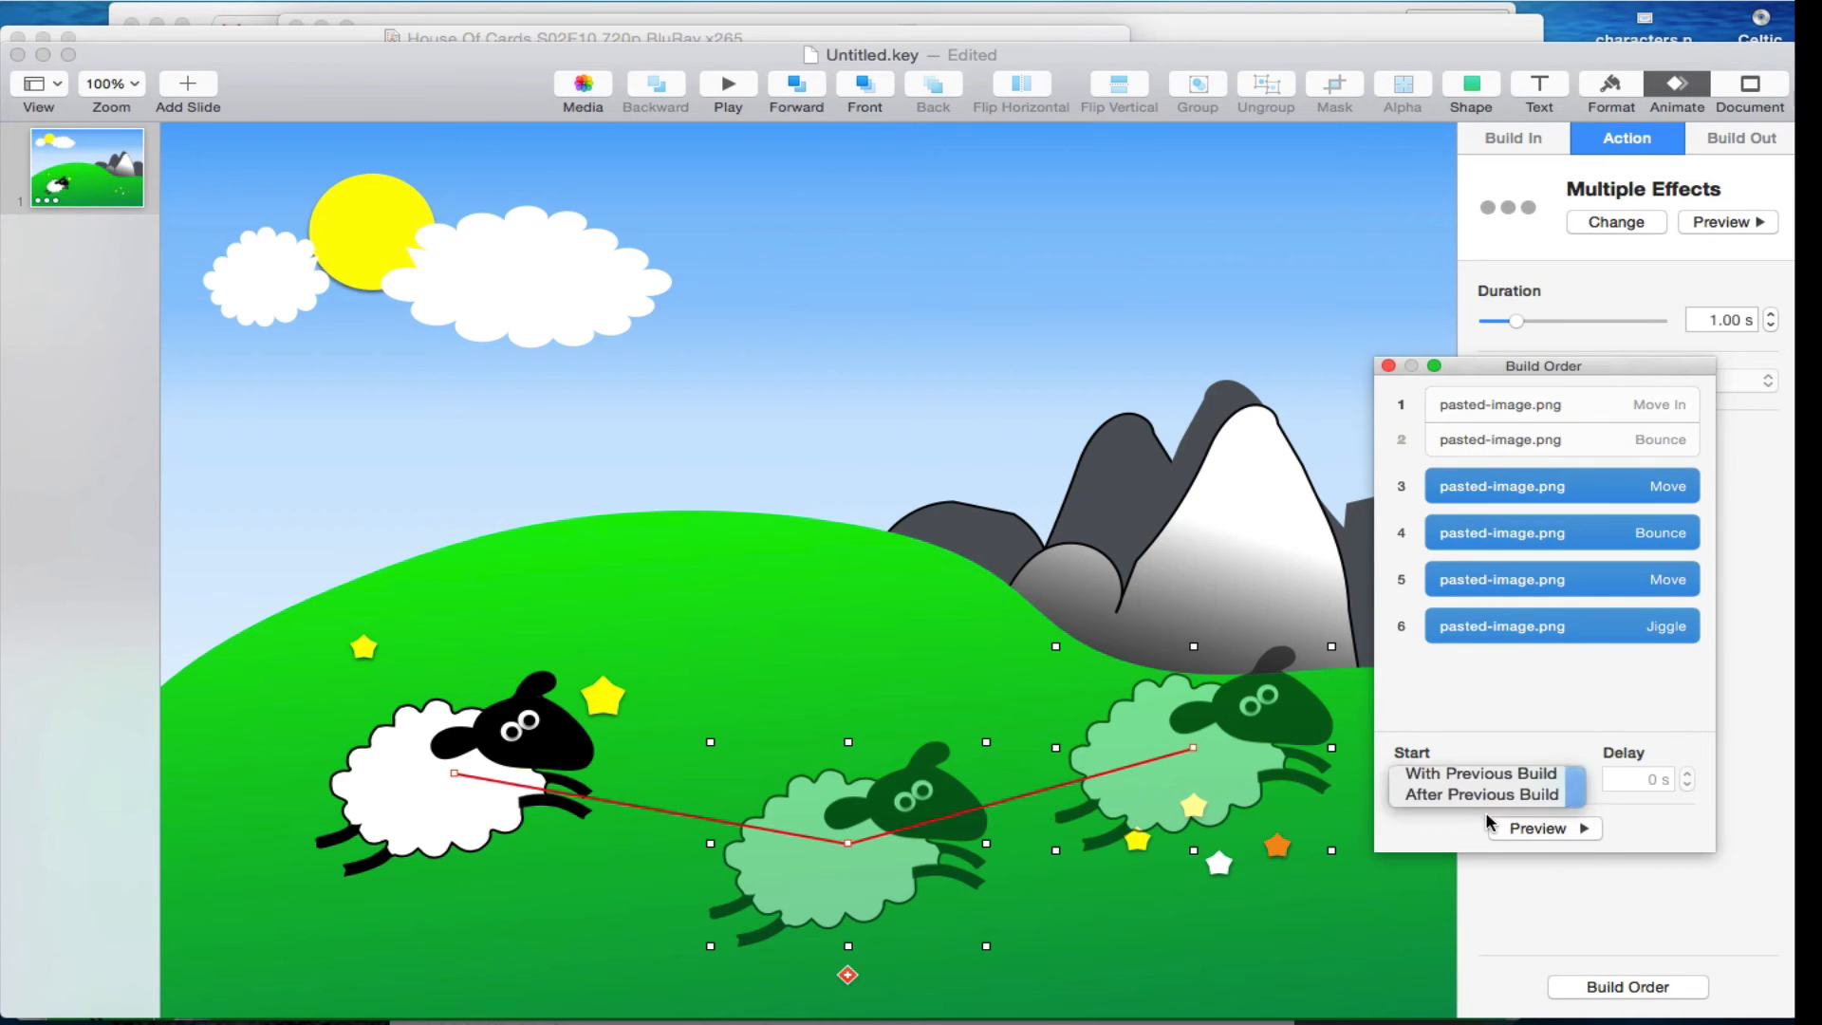
click(1481, 794)
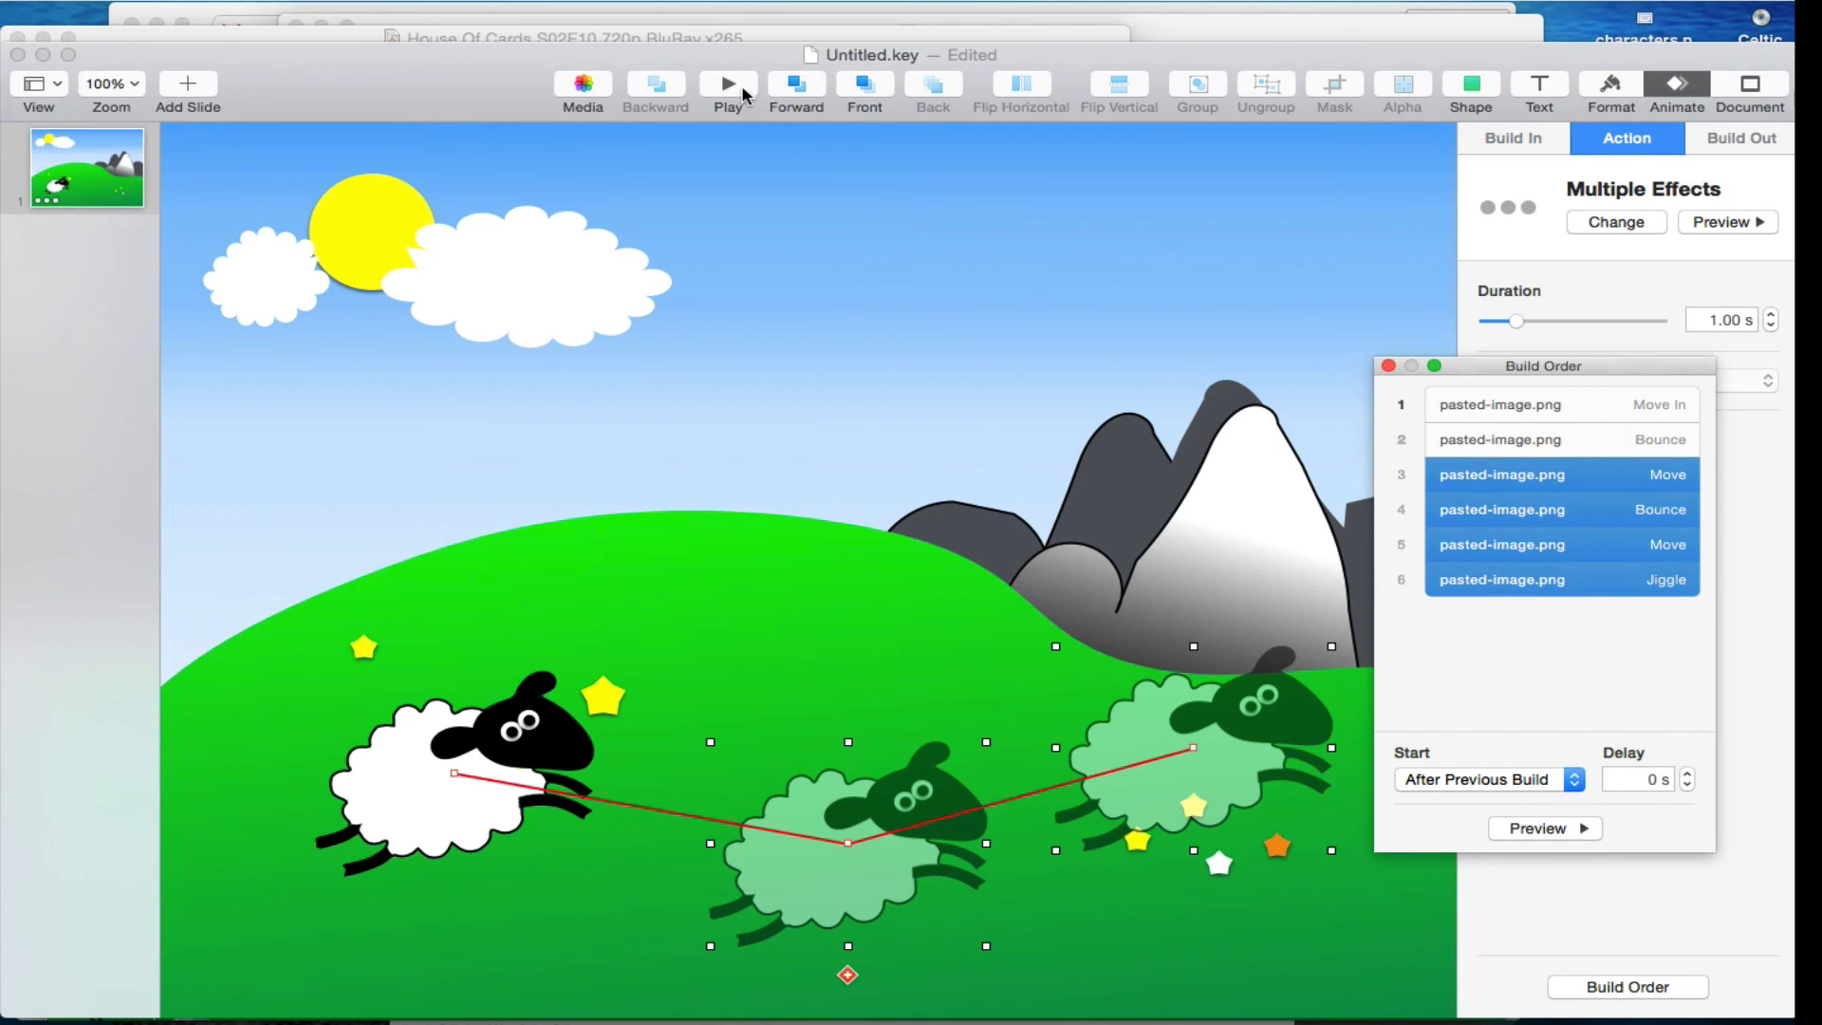
click(728, 84)
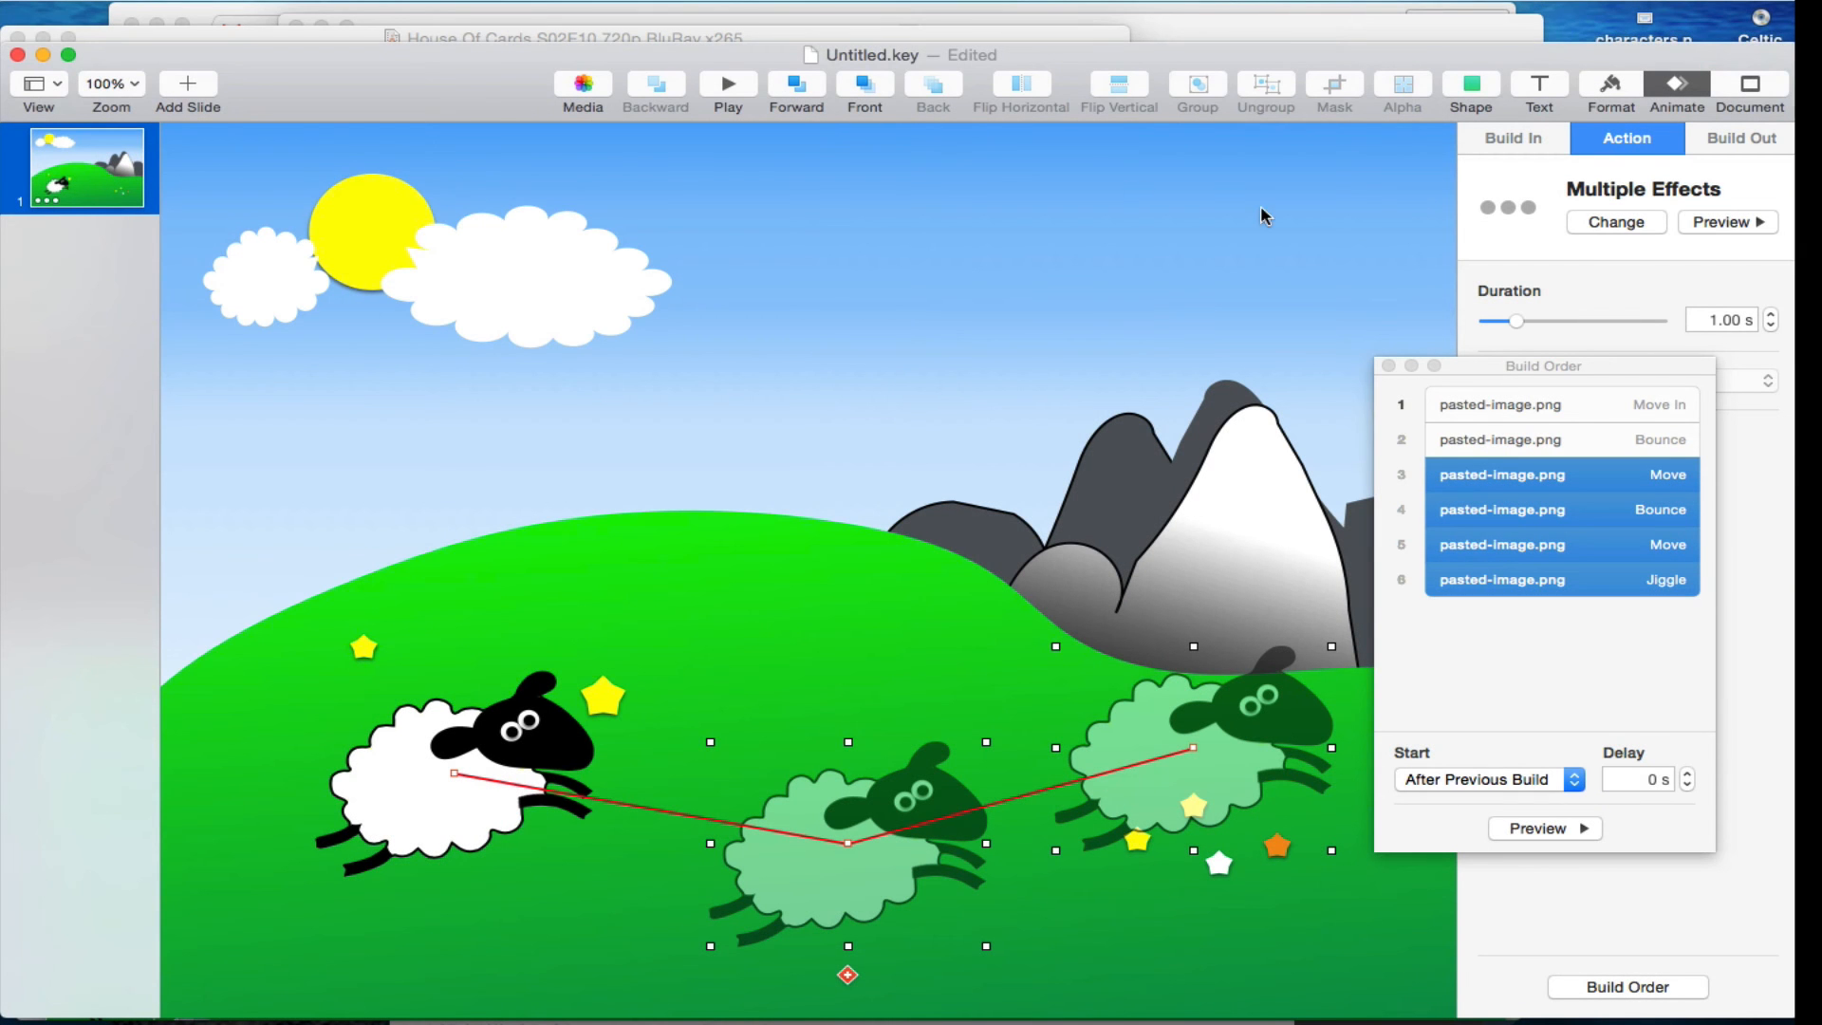
Dismiss the Build Order window, returning to the sheep's six configured actions.
click(1387, 364)
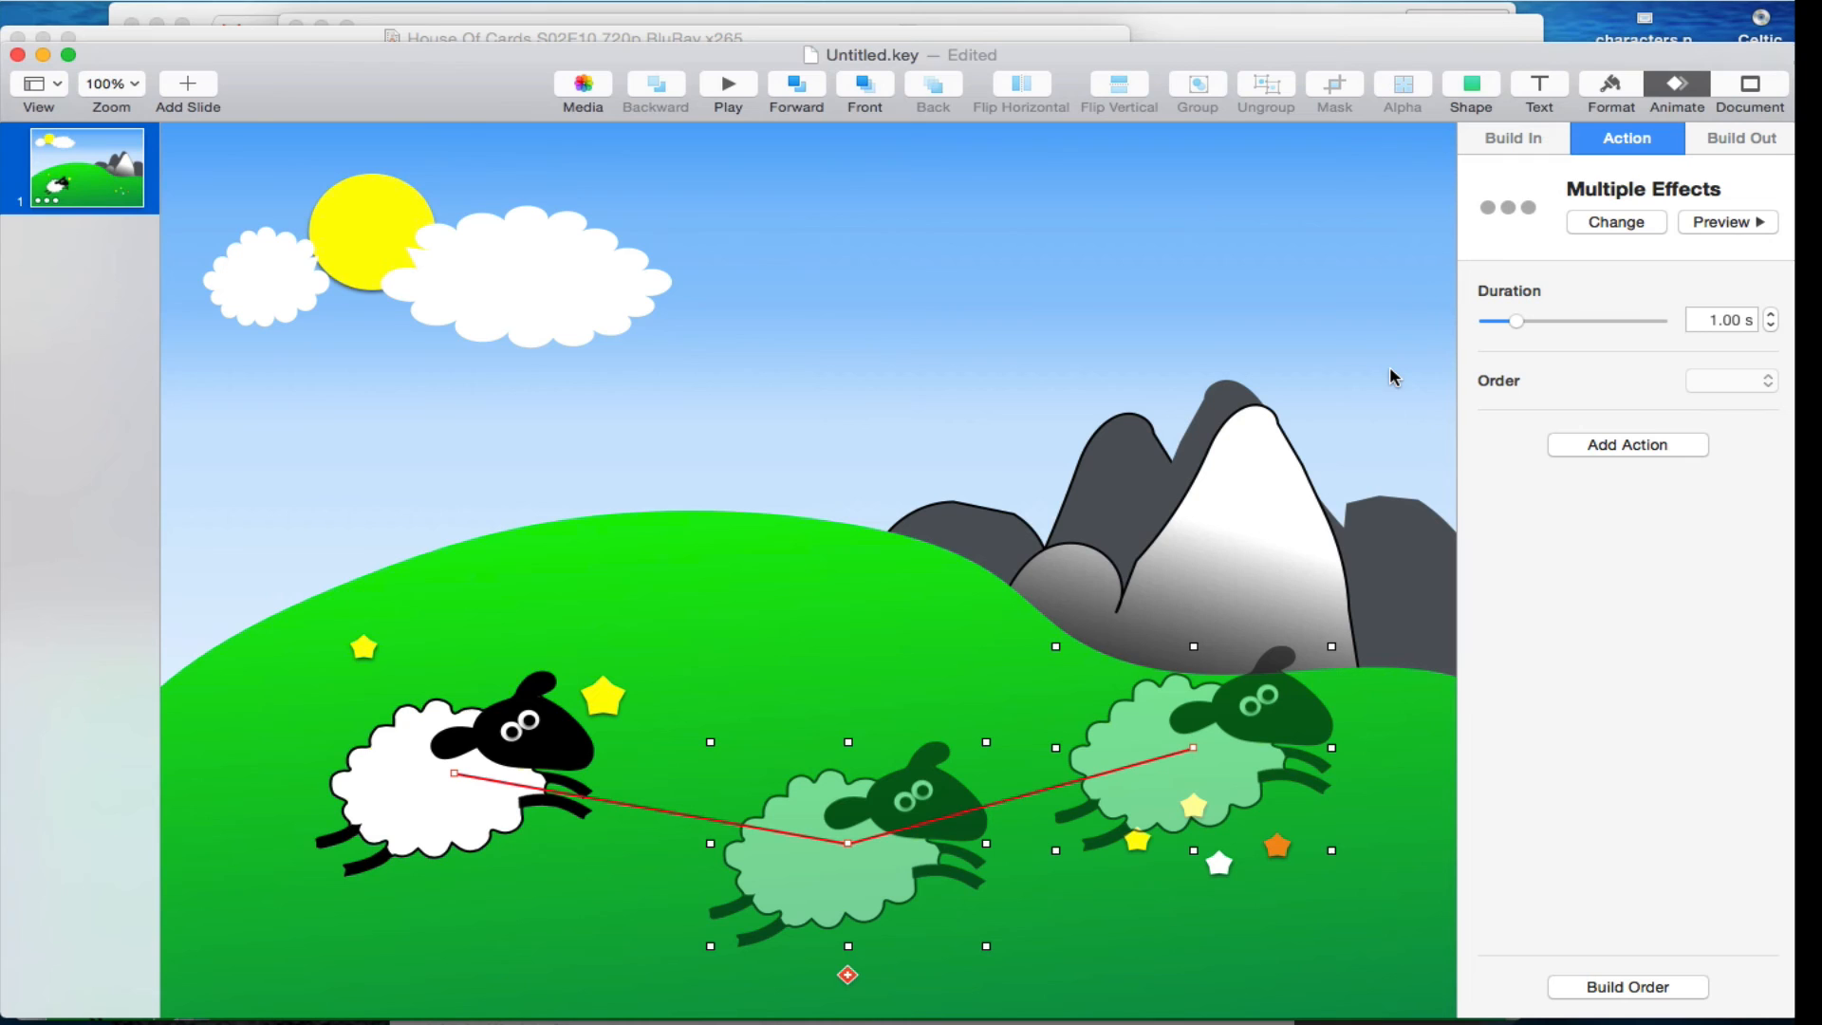
mouse_move(879, 459)
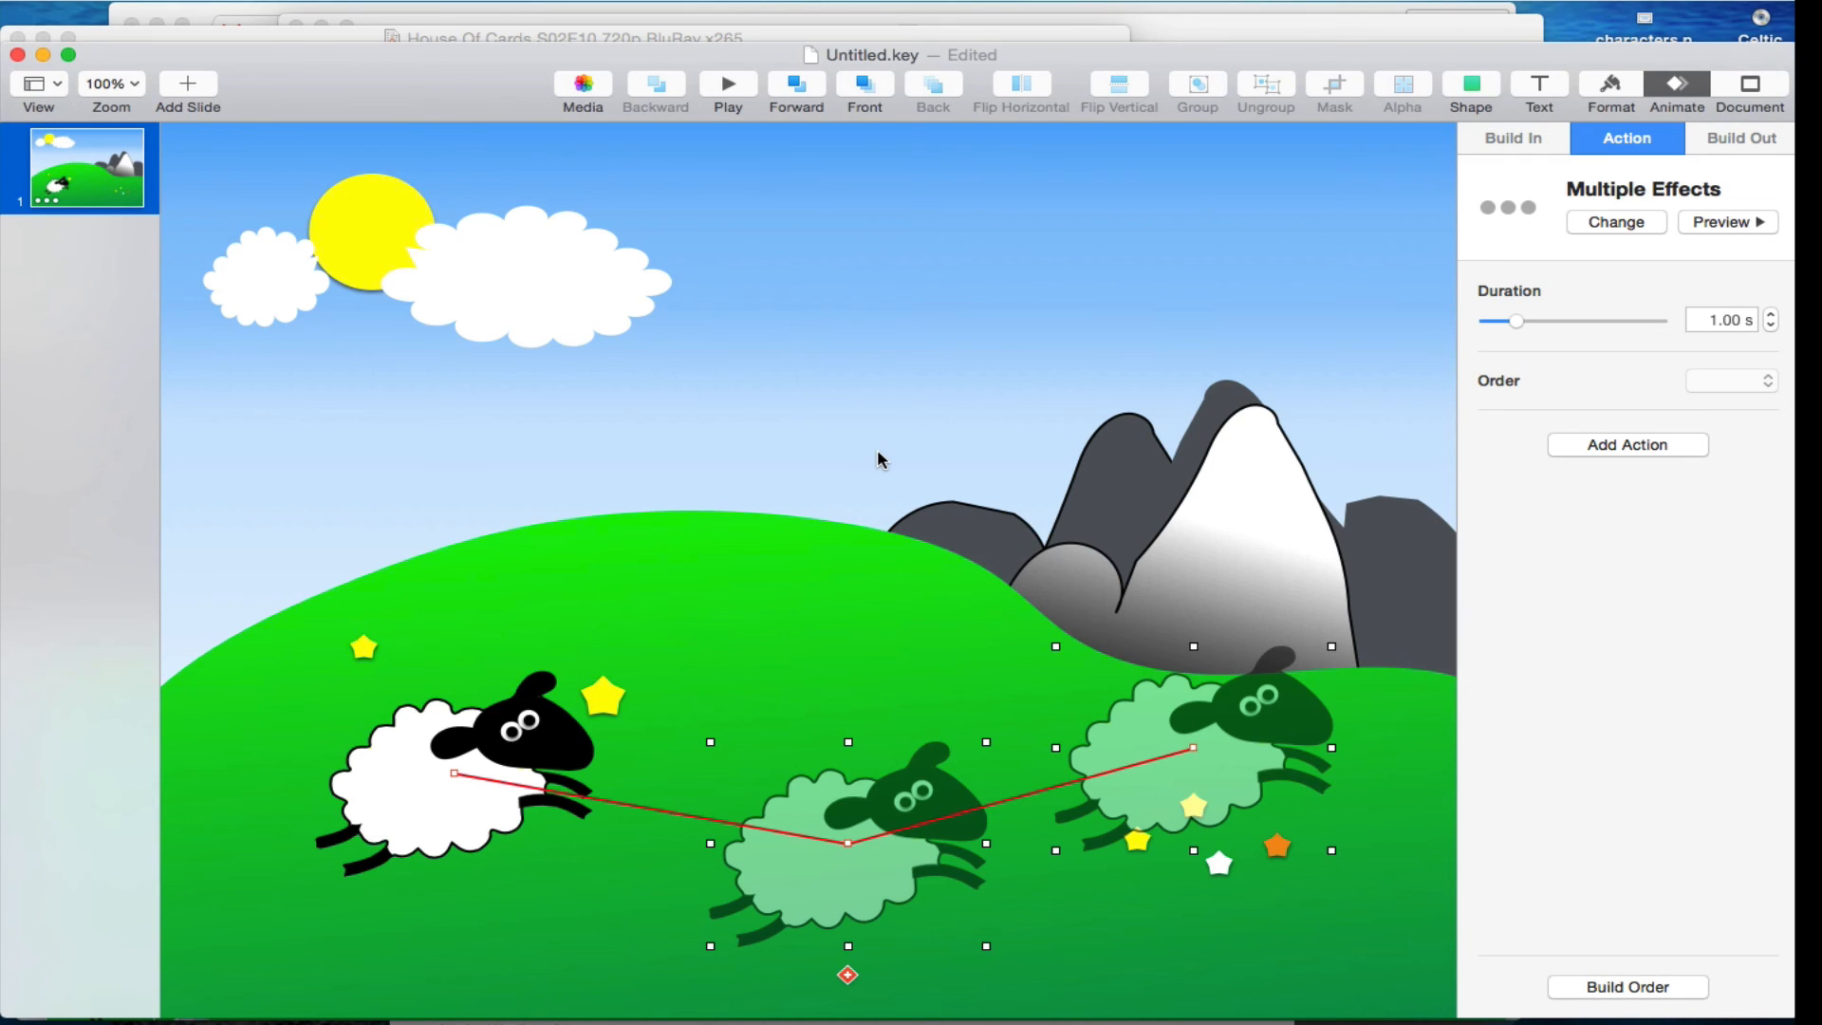